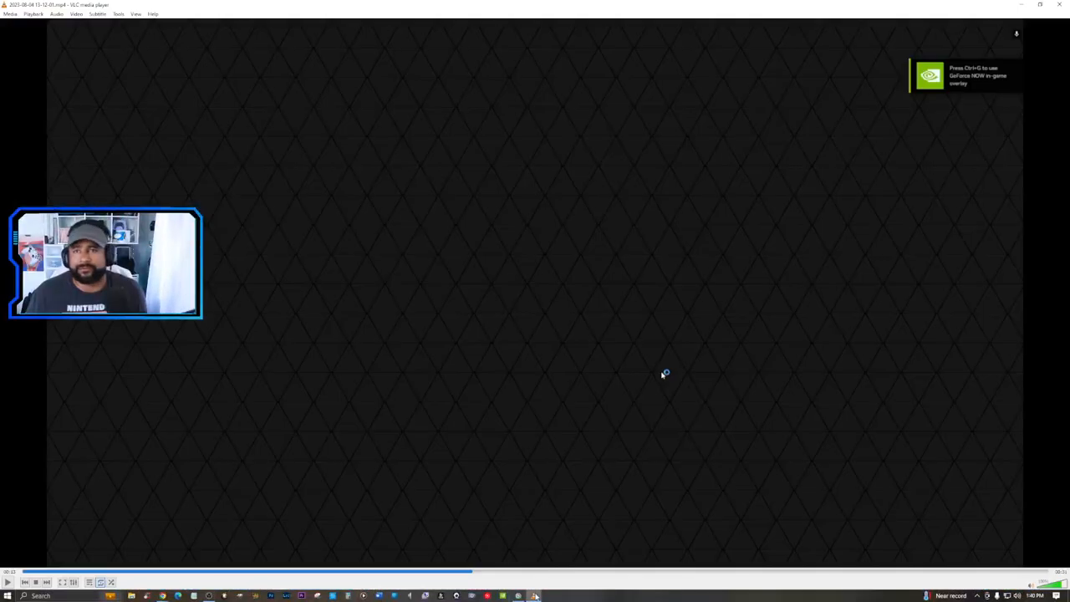
{"action": "mouse_move", "coordinate": [570, 398]}
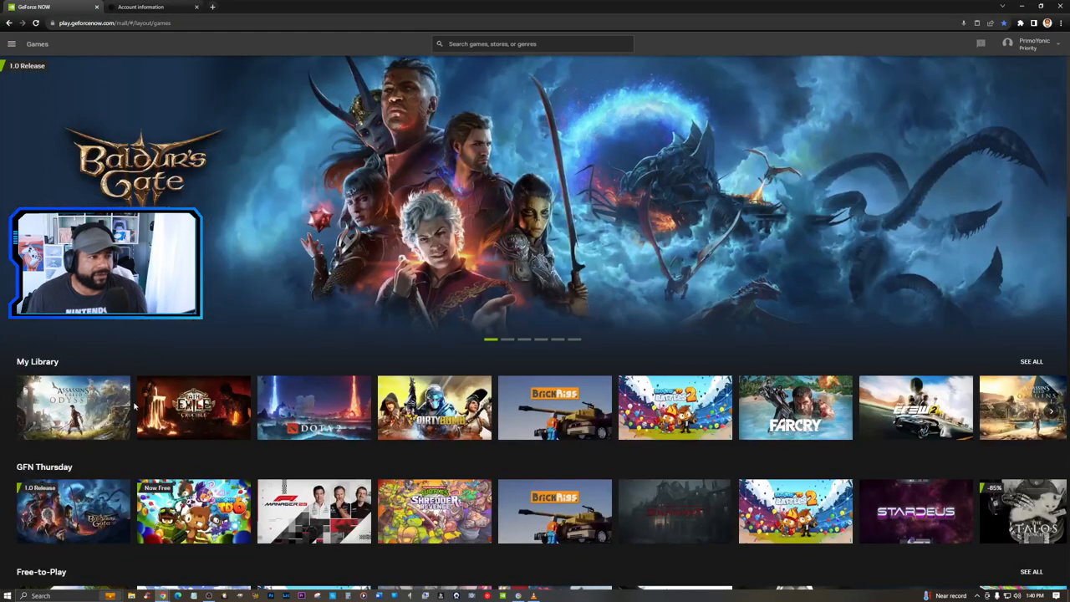
{"action": "mouse_move", "coordinate": [74, 408]}
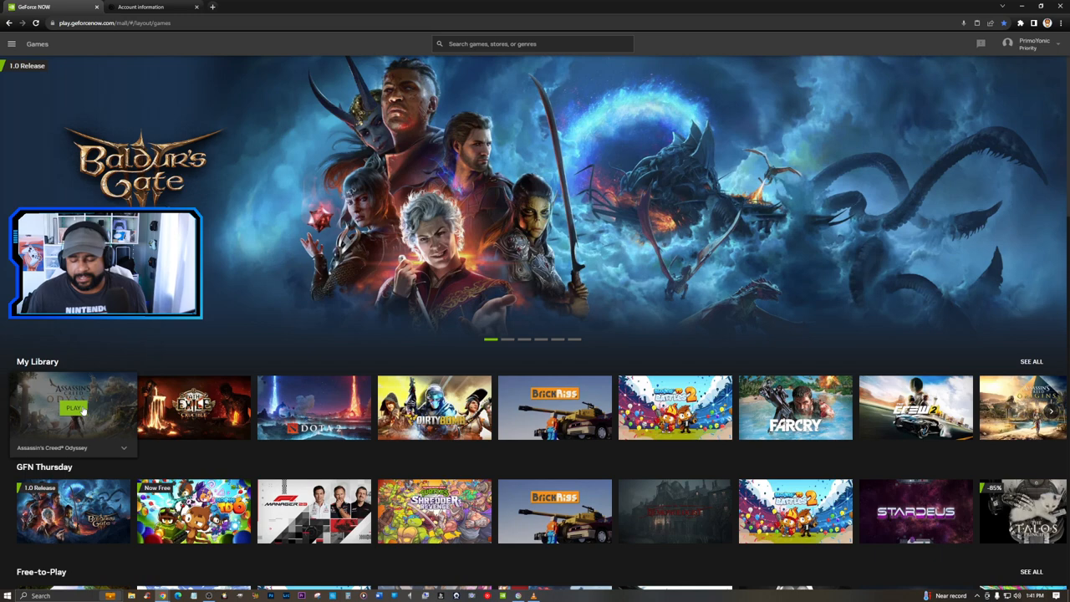
{"action": "mouse_move", "coordinate": [571, 551]}
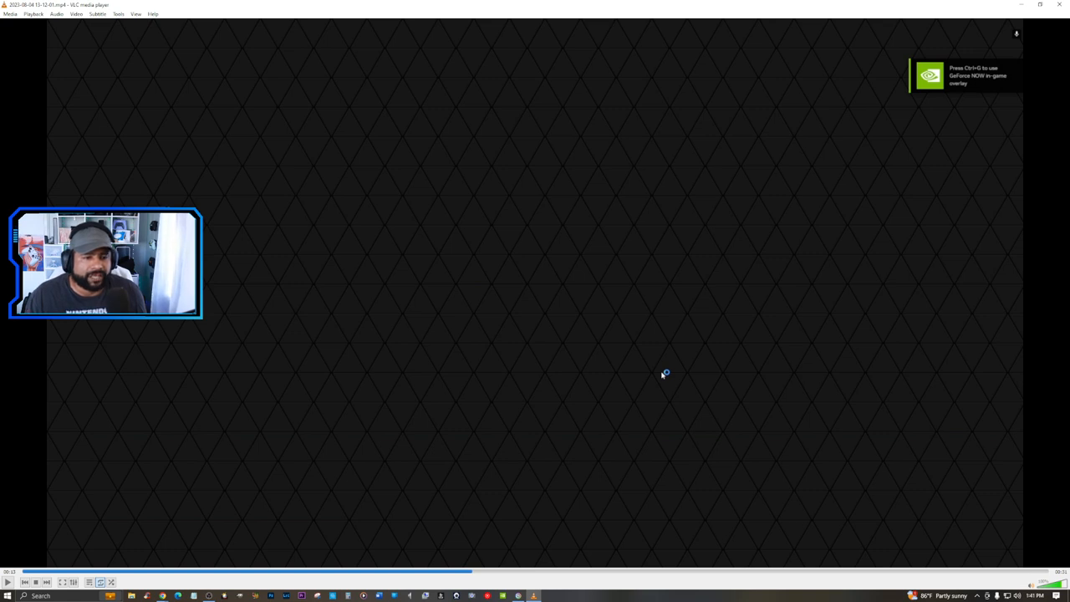
{"action": "mouse_move", "coordinate": [551, 321]}
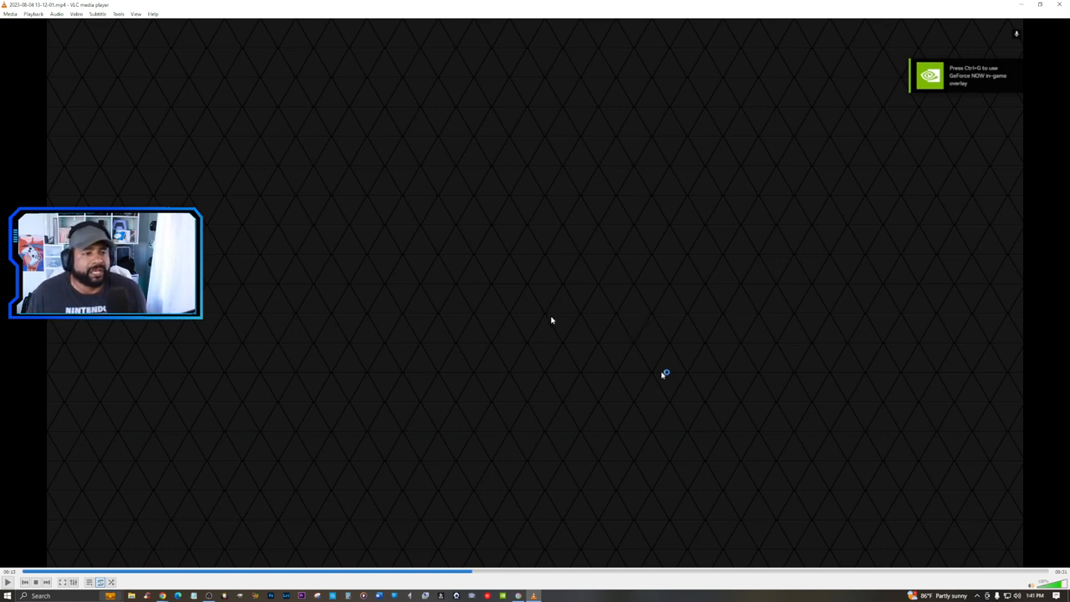
{"action": "mouse_move", "coordinate": [544, 309]}
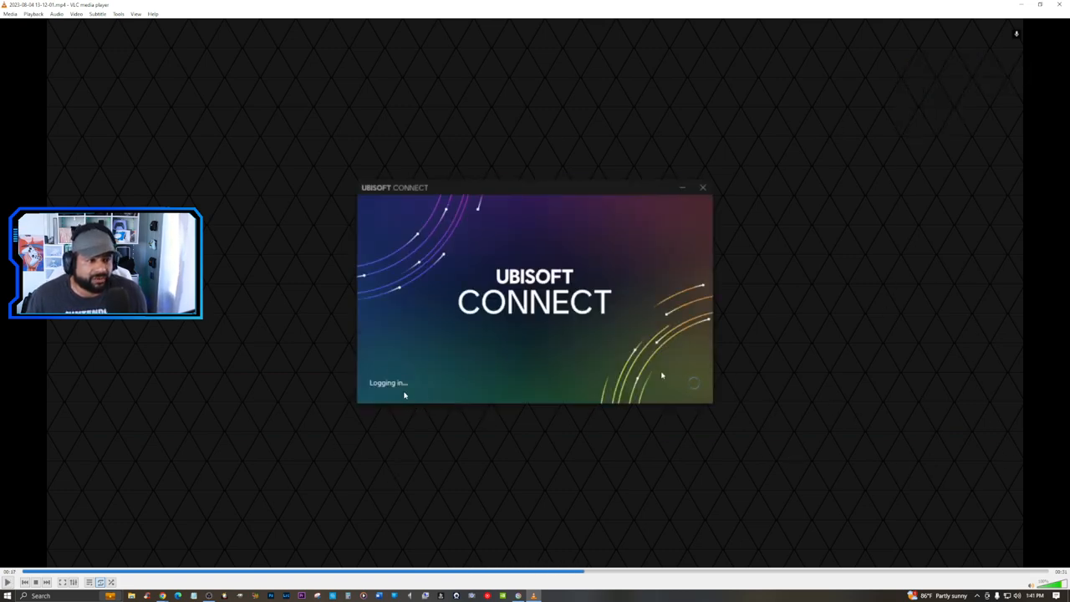
{"action": "mouse_move", "coordinate": [249, 421]}
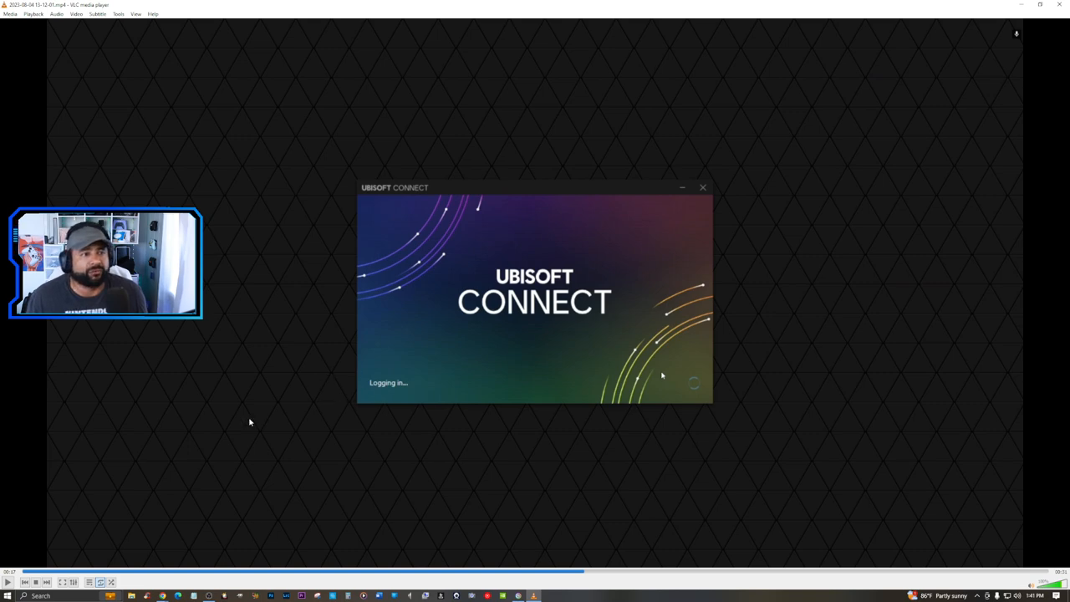
{"action": "mouse_move", "coordinate": [197, 424]}
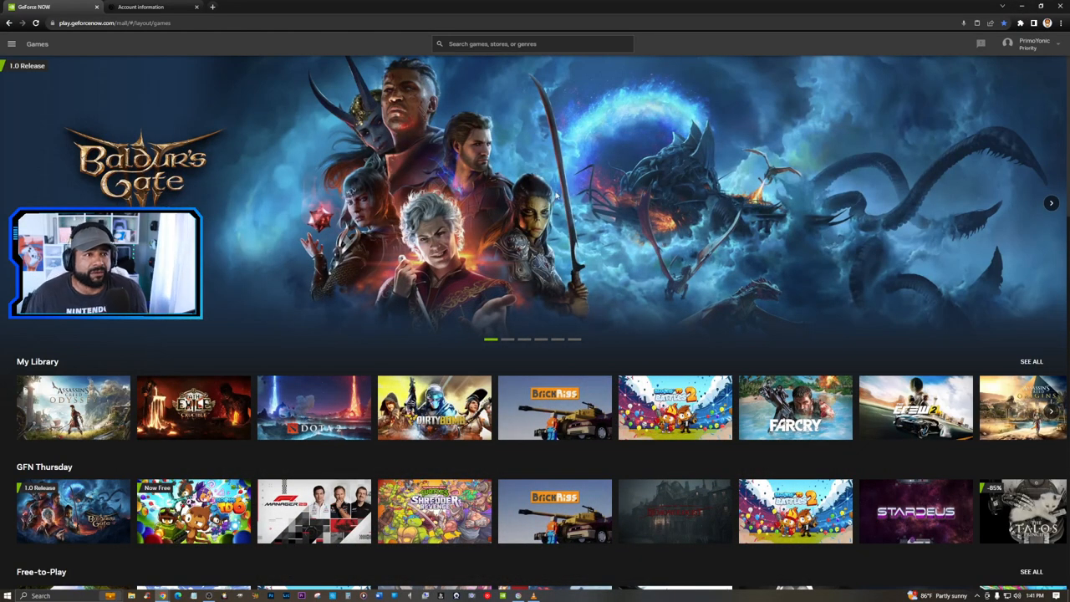
{"action": "mouse_move", "coordinate": [153, 7]}
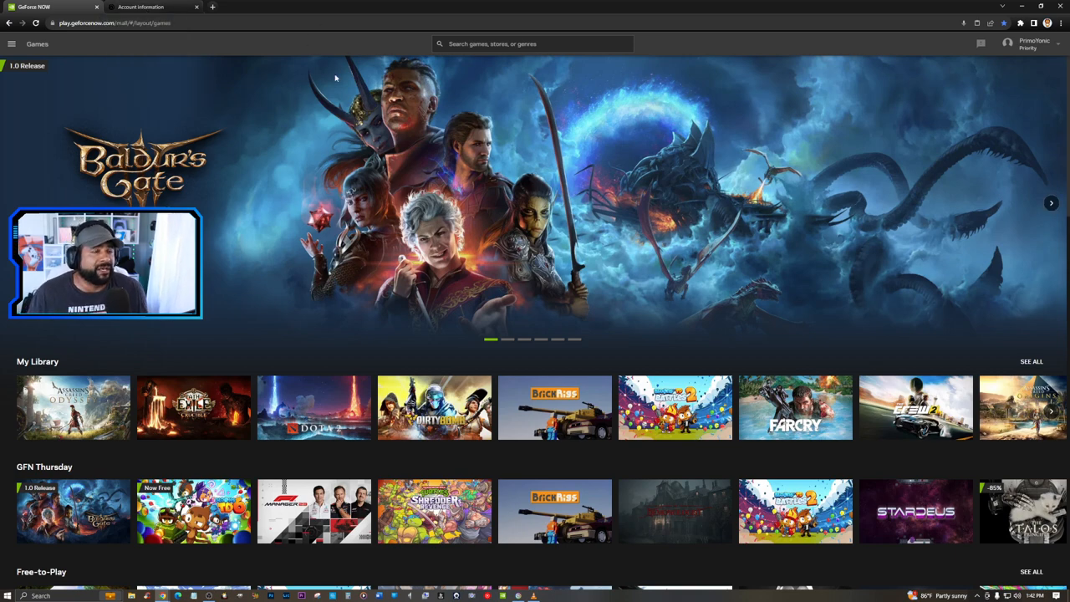
{"action": "mouse_move", "coordinate": [339, 48]}
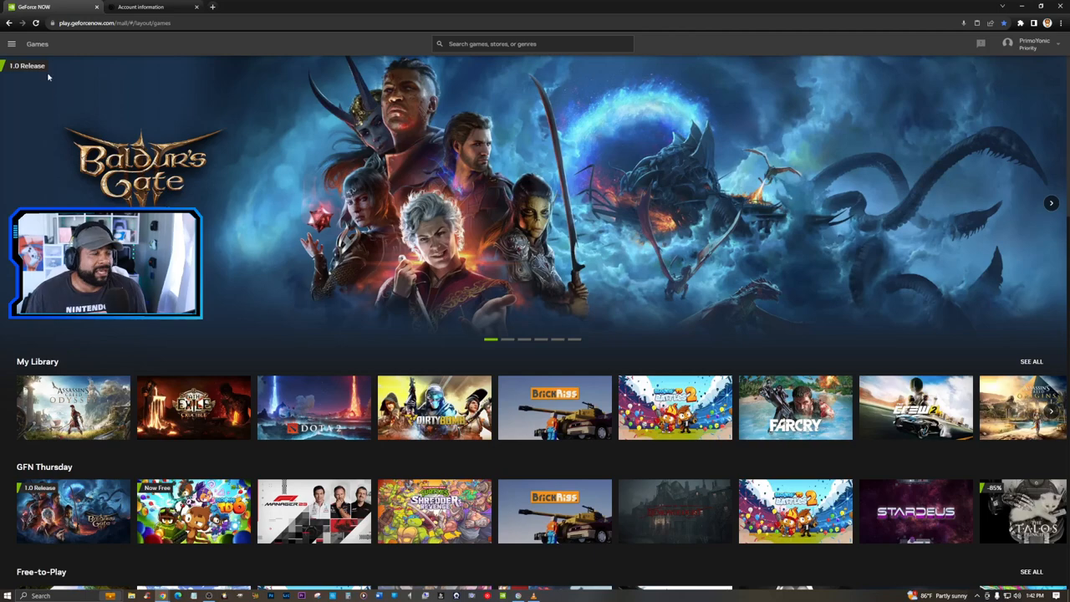
Reach the Settings page showing the Ubisoft, Epic Games and Steam connections
{"action": "left_click", "coordinate": [11, 44]}
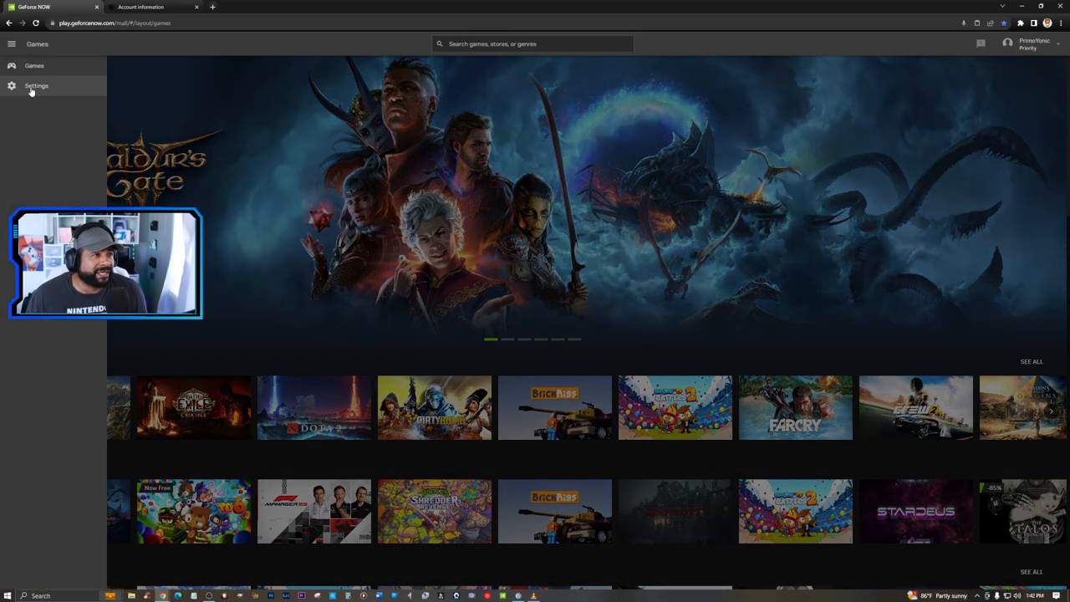
{"action": "left_click", "coordinate": [36, 86]}
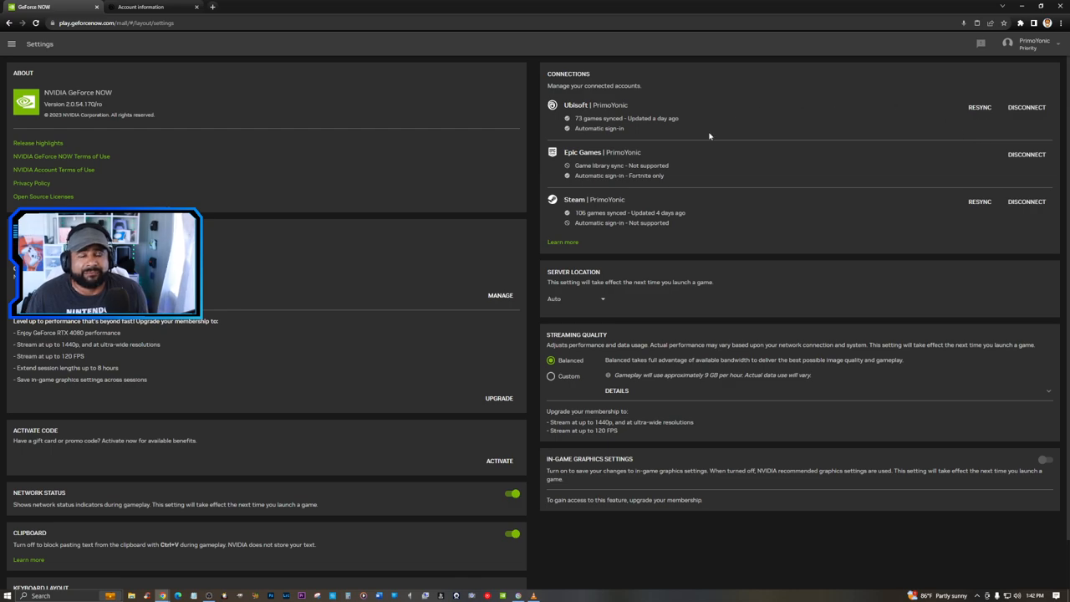
{"action": "mouse_move", "coordinate": [905, 121]}
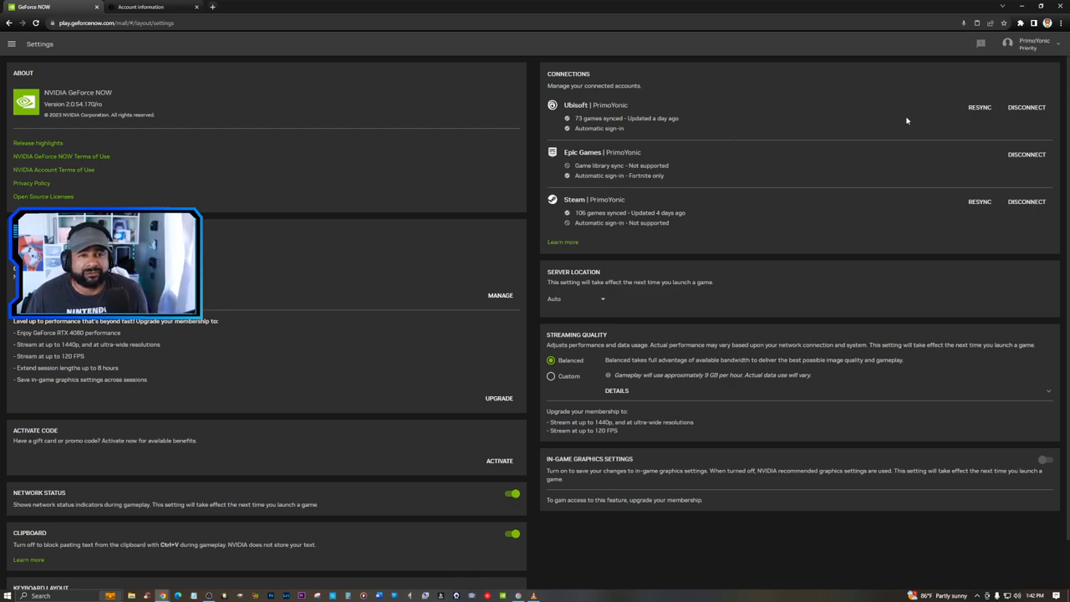
{"action": "mouse_move", "coordinate": [949, 107]}
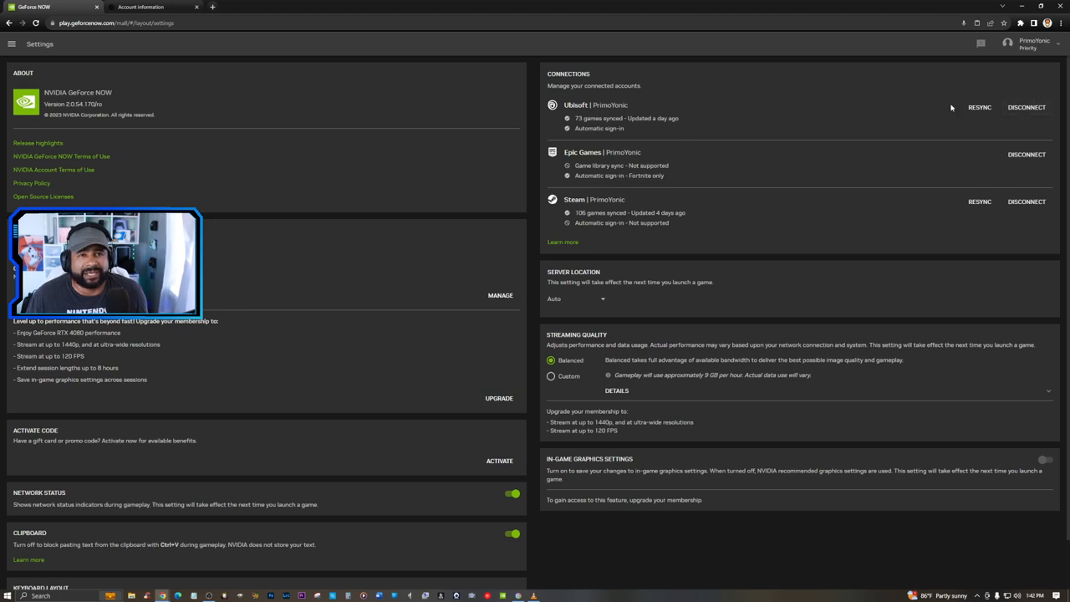
{"action": "mouse_move", "coordinate": [636, 137]}
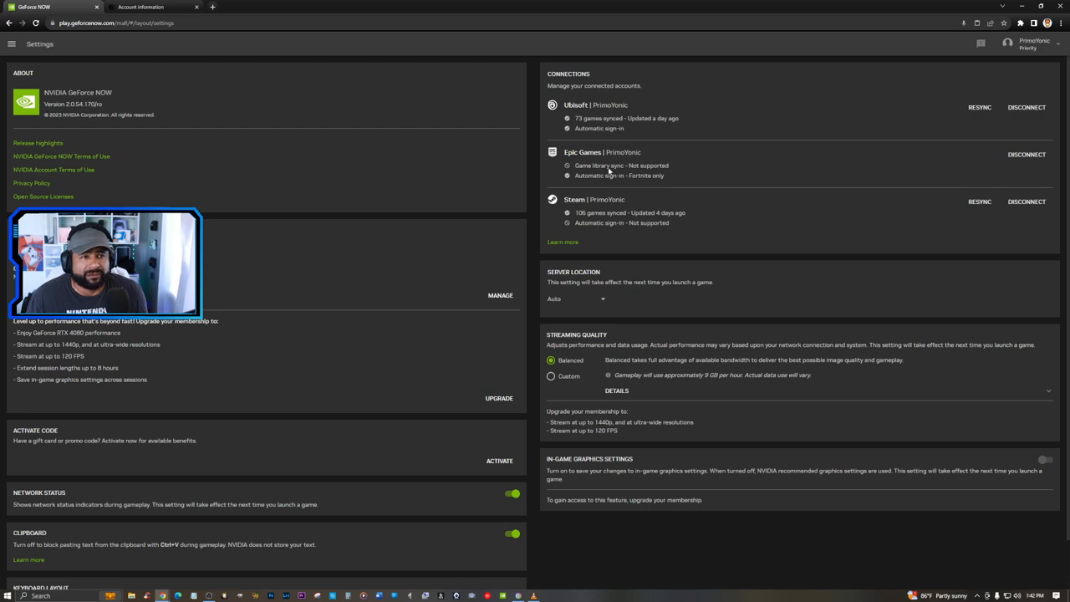
{"action": "mouse_move", "coordinate": [968, 161]}
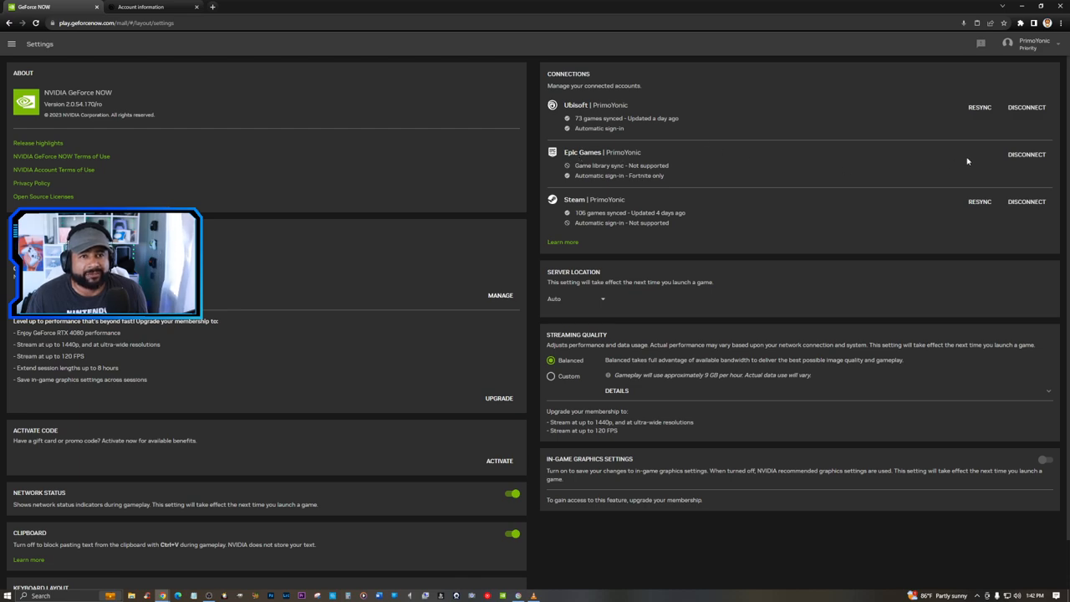
{"action": "mouse_move", "coordinate": [834, 149]}
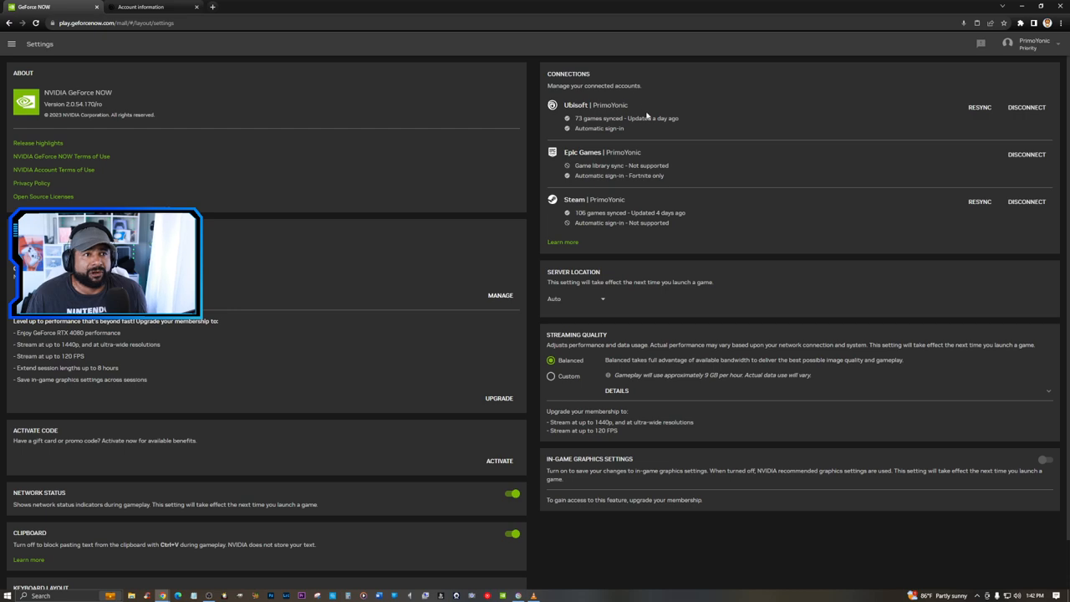
{"action": "mouse_move", "coordinate": [831, 131]}
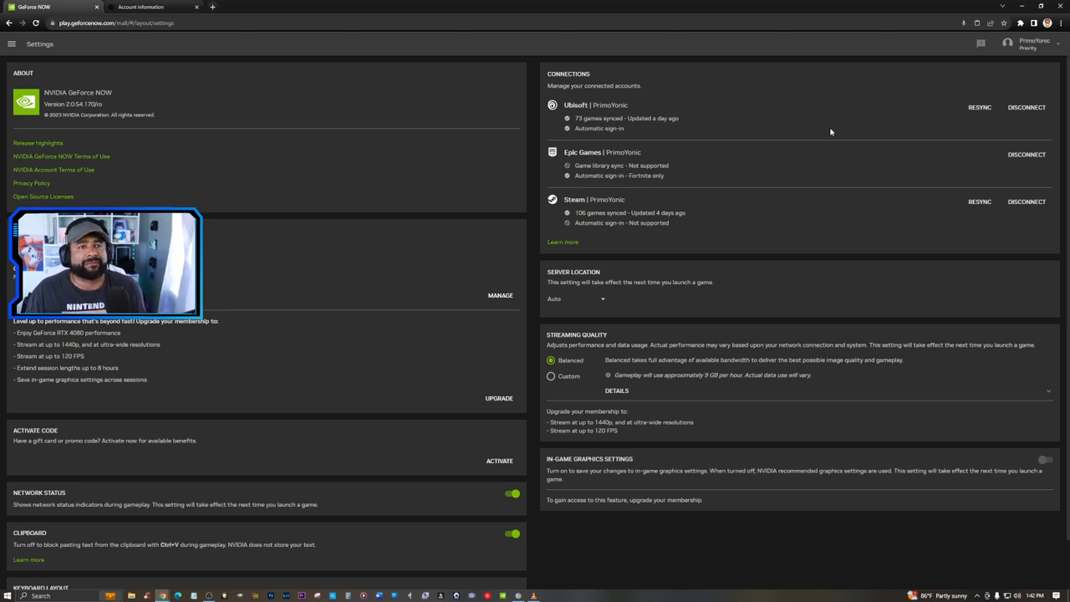
{"action": "mouse_move", "coordinate": [239, 60]}
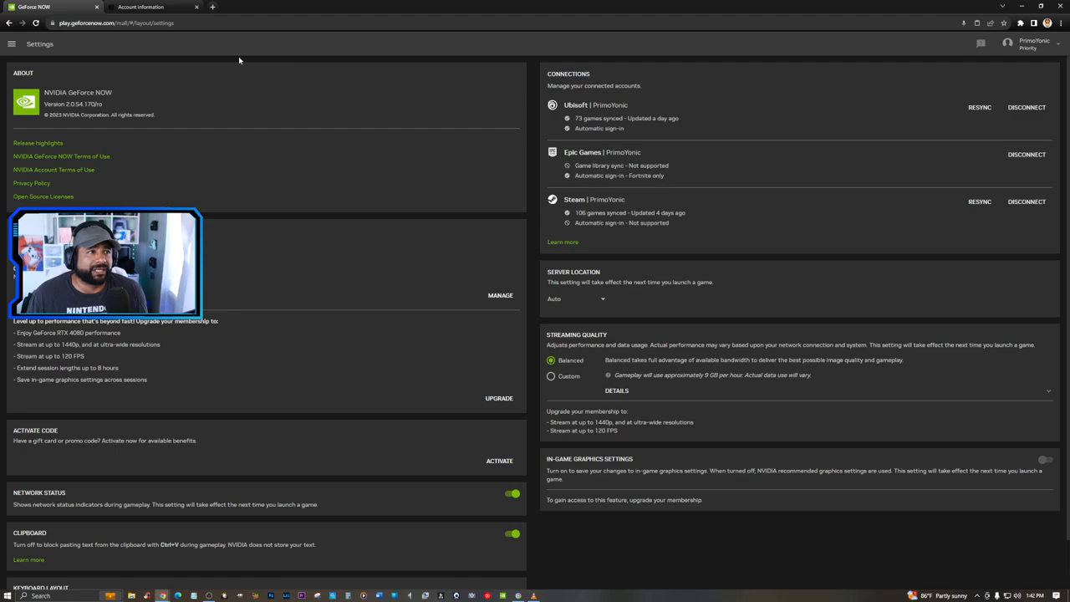
Return to the Games home page with My Library via the navigation menu
{"action": "left_click", "coordinate": [12, 44]}
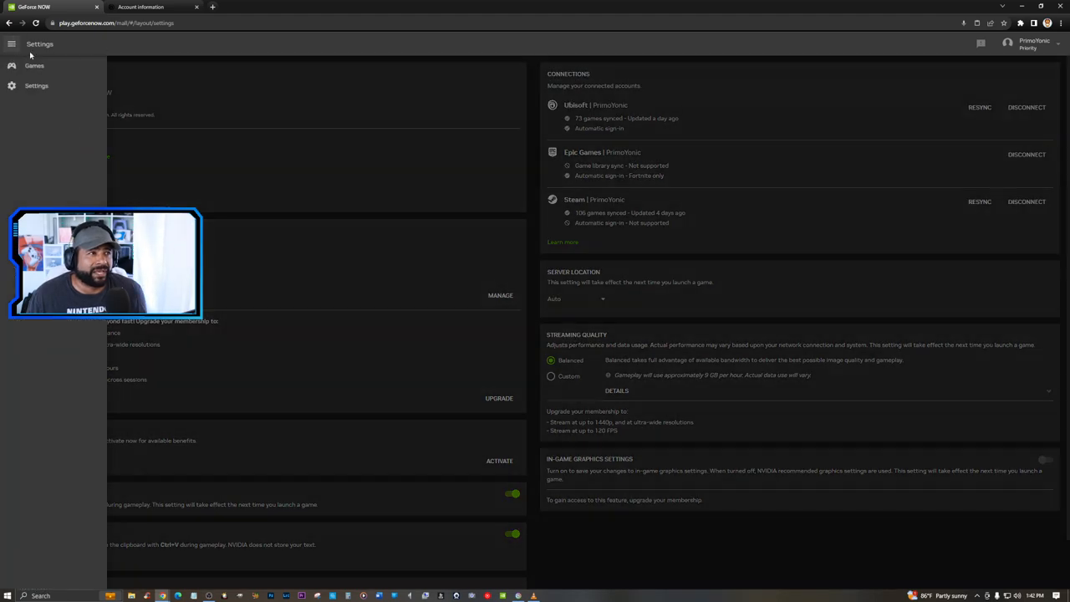
{"action": "left_click", "coordinate": [33, 65]}
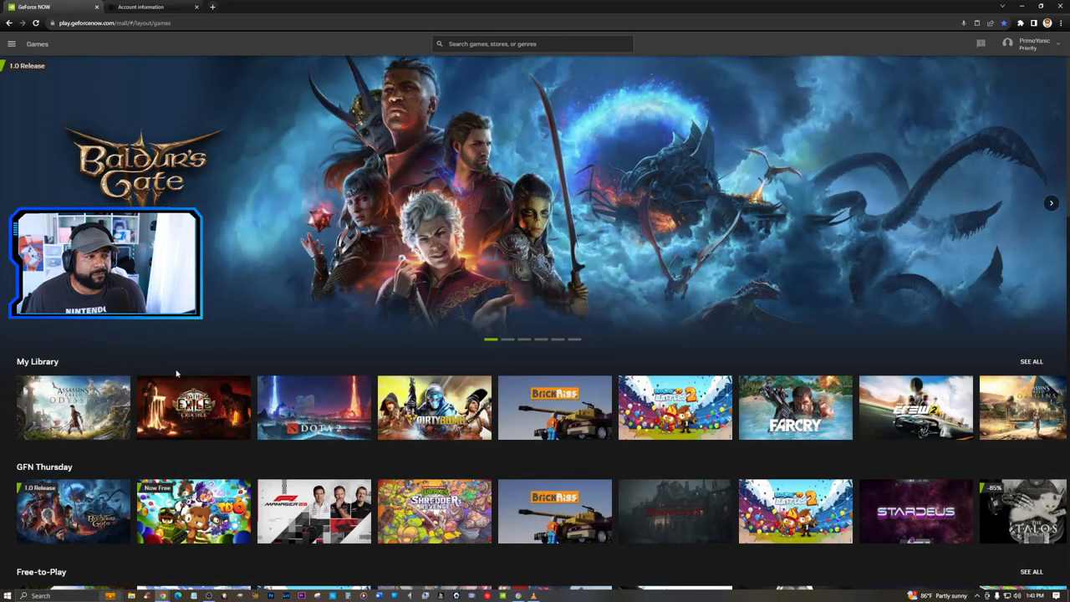
{"action": "mouse_move", "coordinate": [74, 408]}
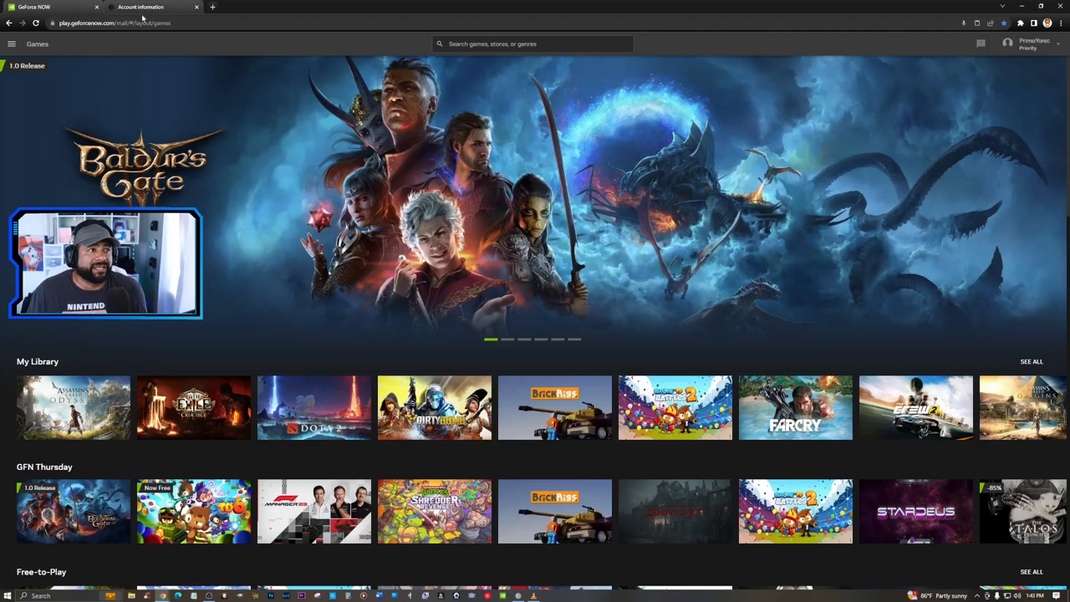
Review YouTube's authorization details on the Ubisoft account page and cancel without revoking
{"action": "left_click", "coordinate": [150, 7]}
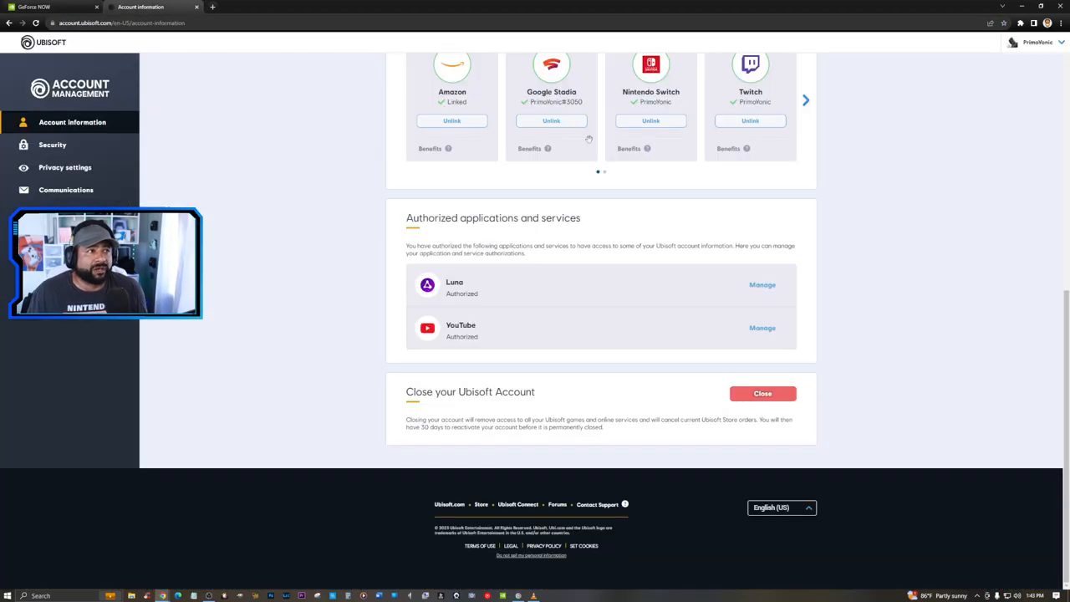
{"action": "mouse_move", "coordinate": [475, 230]}
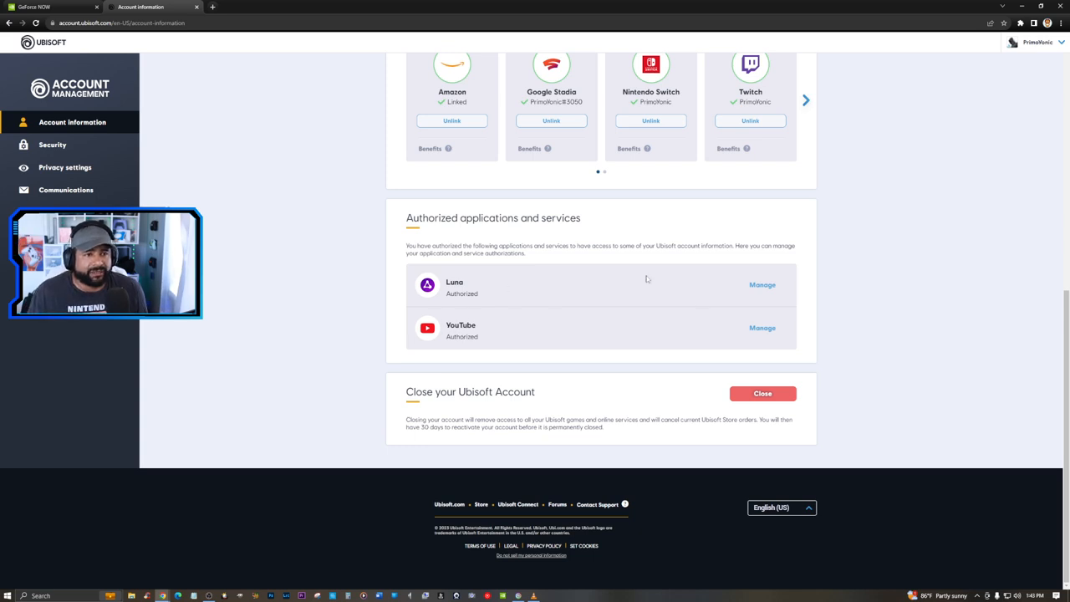
{"action": "mouse_move", "coordinate": [551, 328]}
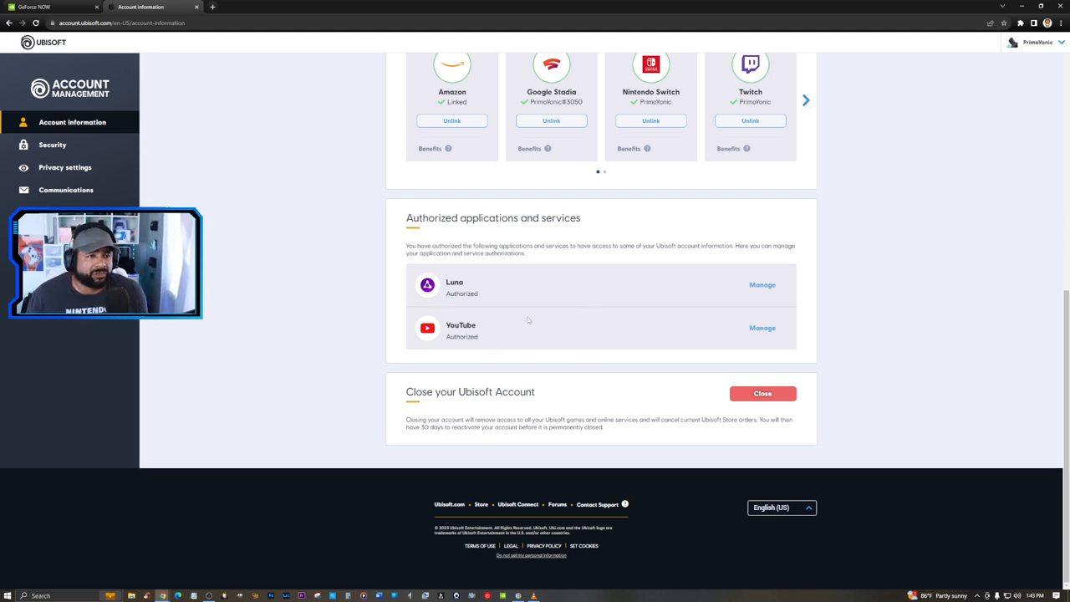
{"action": "mouse_move", "coordinate": [468, 358]}
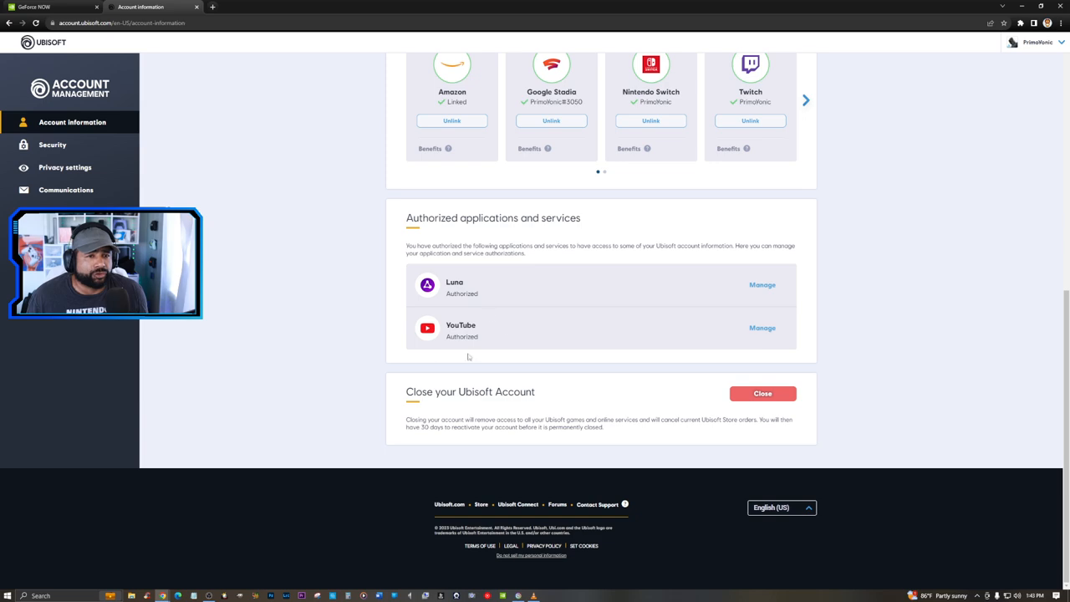
{"action": "left_click", "coordinate": [762, 328]}
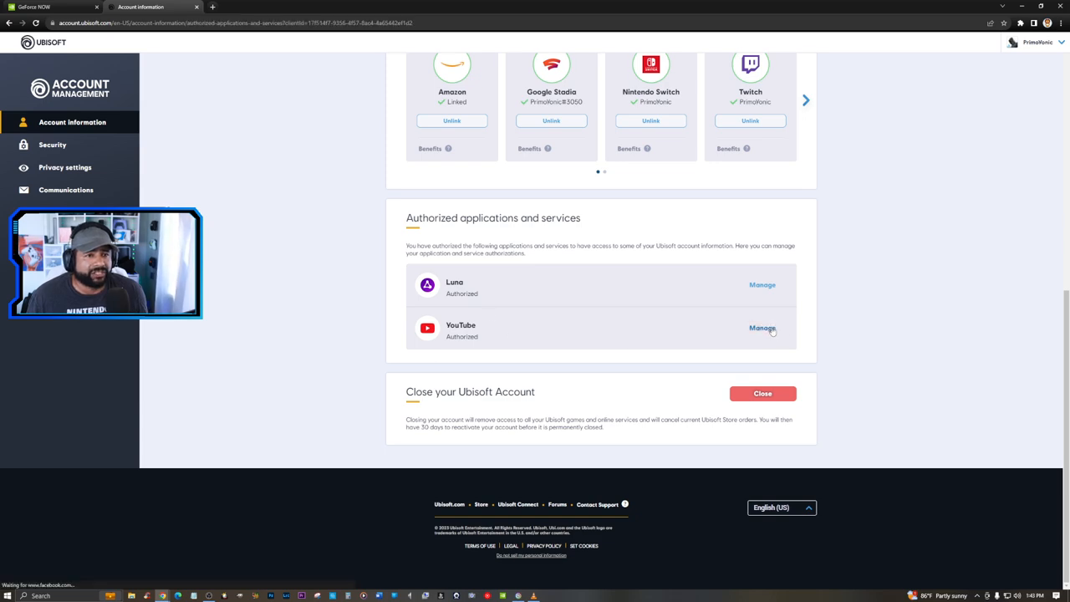
{"action": "left_click", "coordinate": [762, 328]}
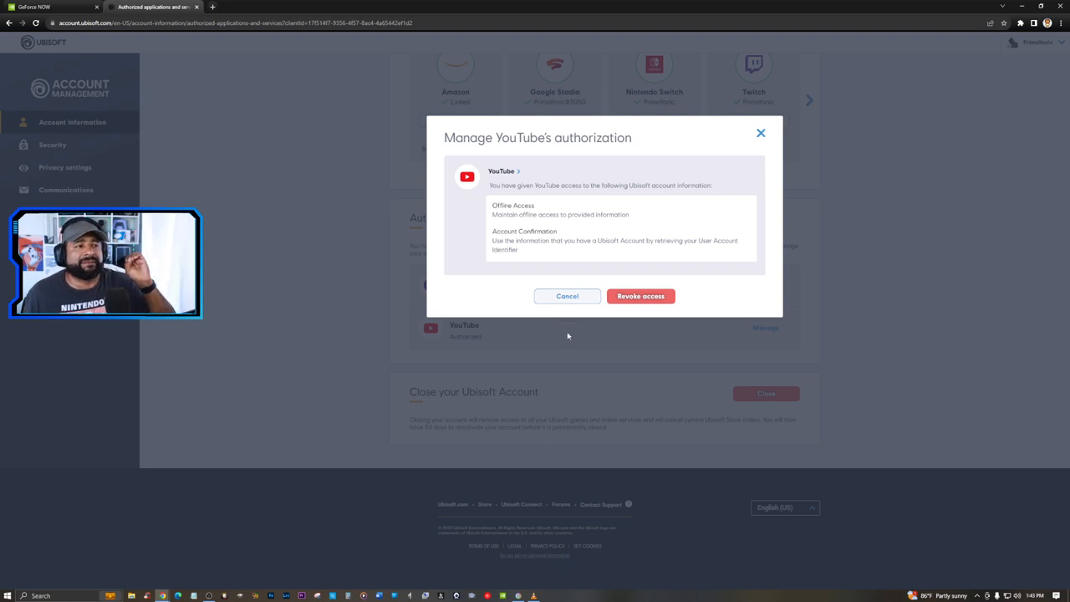
{"action": "mouse_move", "coordinate": [568, 344]}
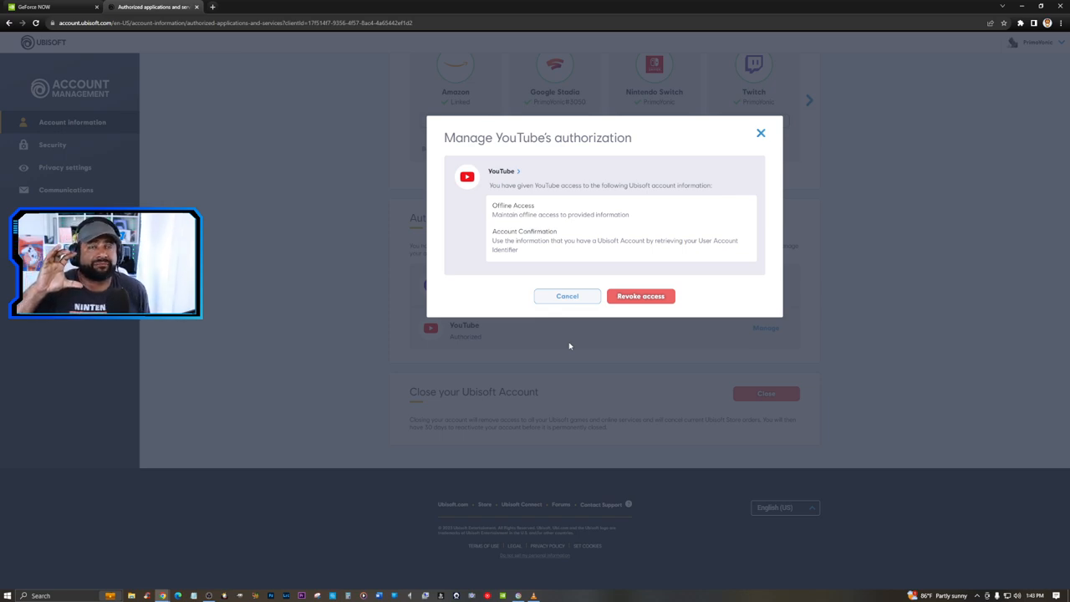
{"action": "mouse_move", "coordinate": [532, 296]}
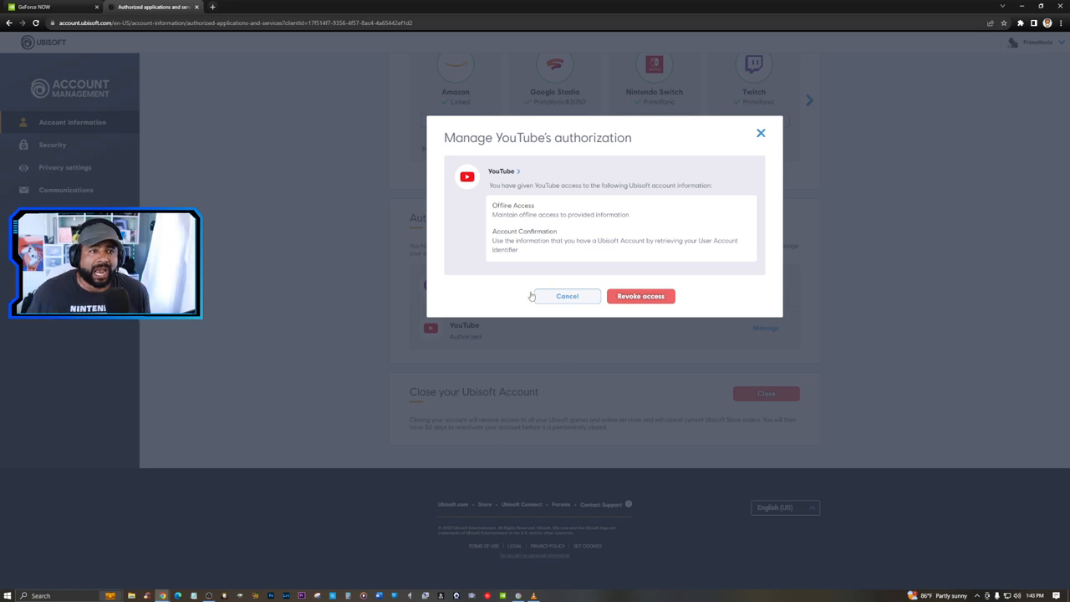
{"action": "left_click", "coordinate": [567, 296]}
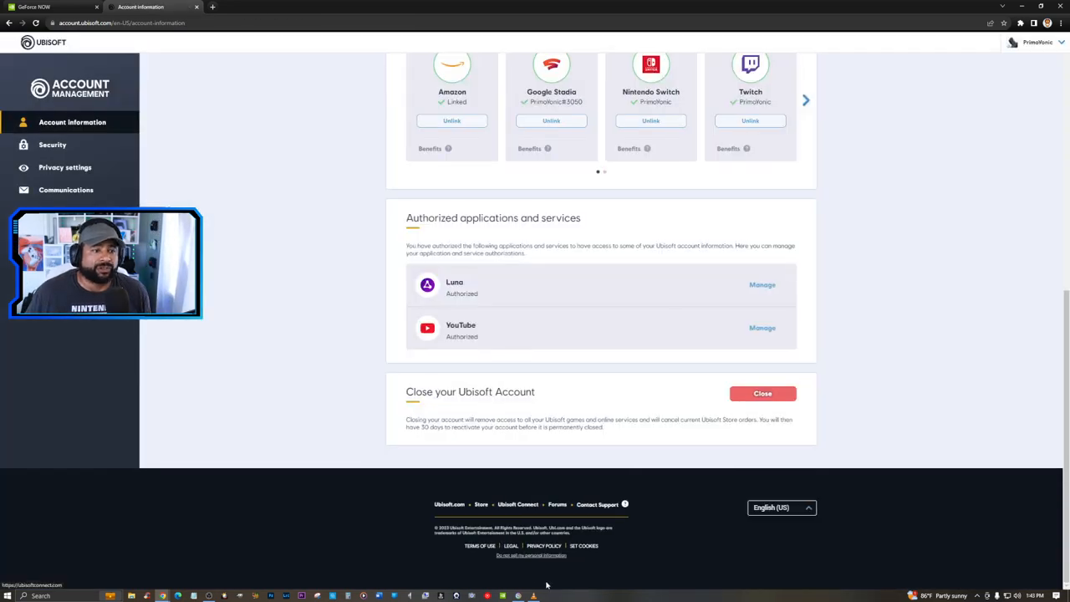
{"action": "mouse_move", "coordinate": [518, 595]}
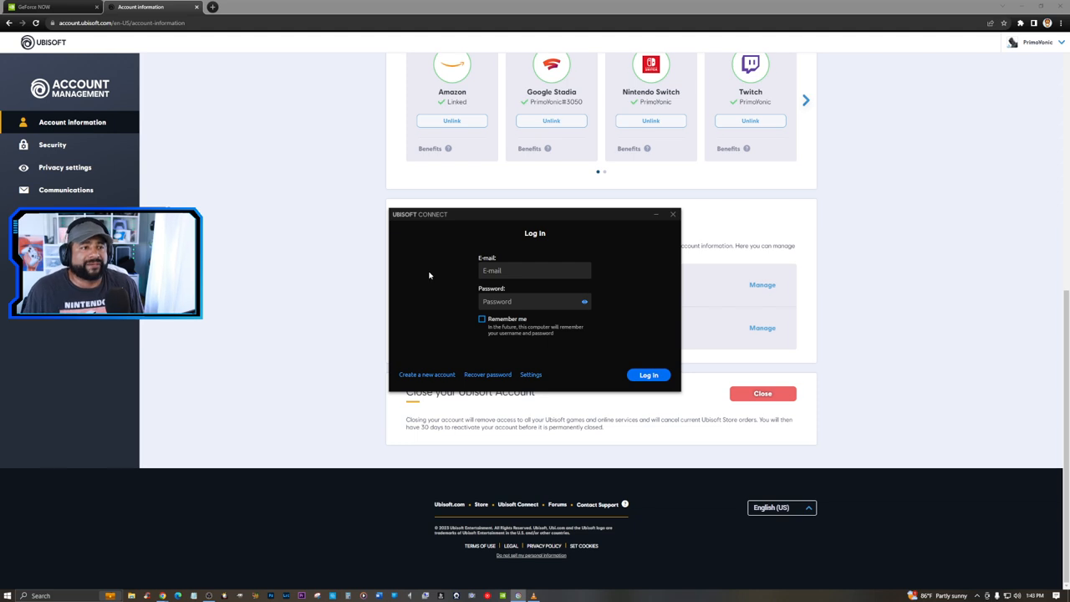
{"action": "mouse_move", "coordinate": [468, 321]}
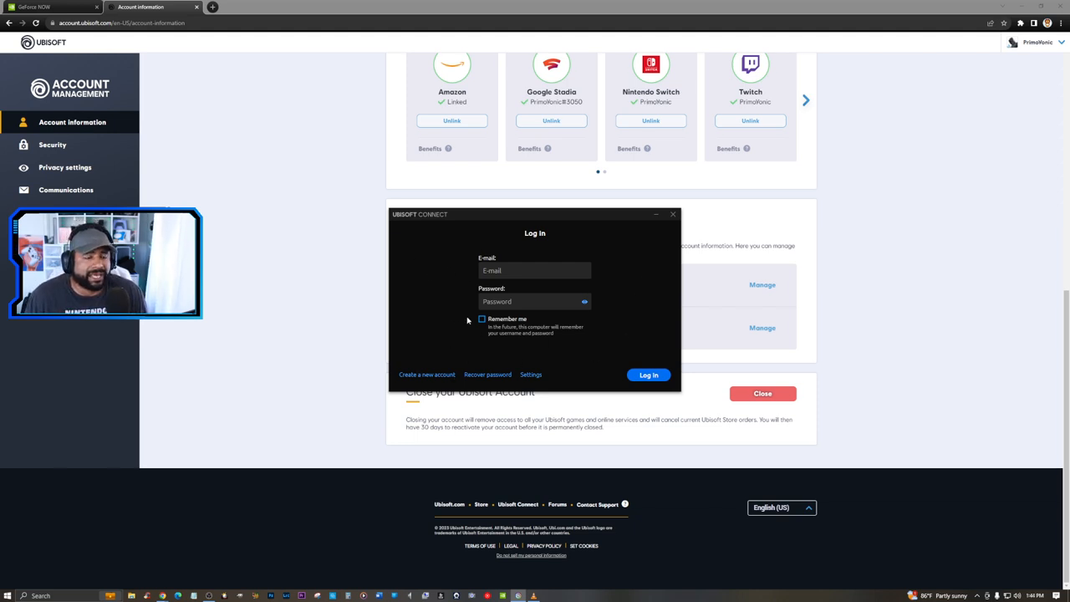
{"action": "mouse_move", "coordinate": [451, 314]}
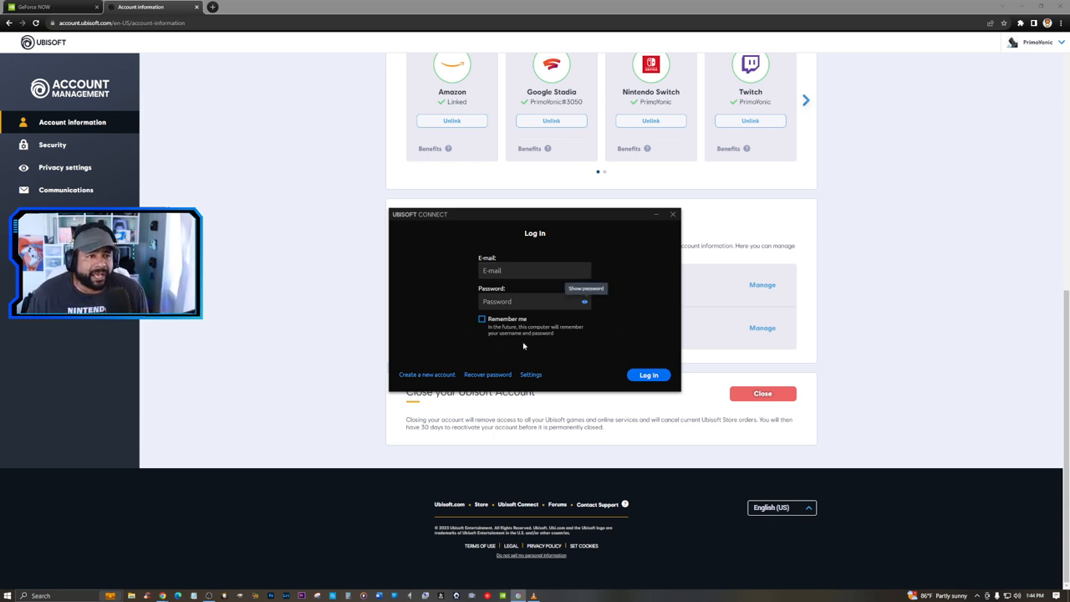
Bring up the Ubisoft Connect login window over the GeForce NOW library
{"action": "left_click", "coordinate": [54, 7]}
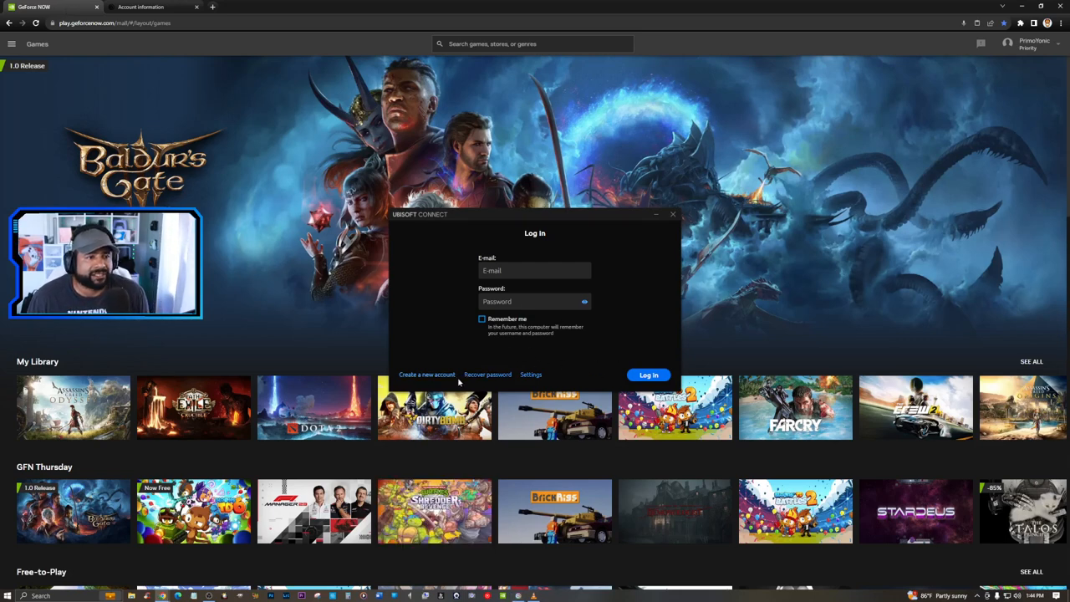
Verify 'Start Ubisoft Connect in Offline Mode' is unchecked twice, then put the login window away
{"action": "left_click", "coordinate": [532, 375]}
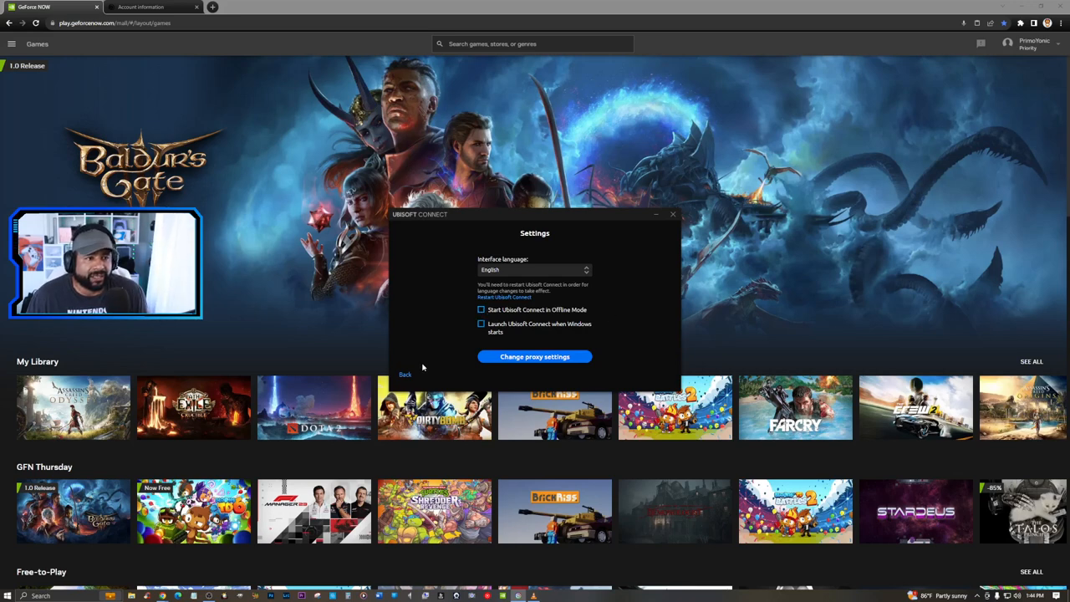
{"action": "left_click", "coordinate": [404, 374]}
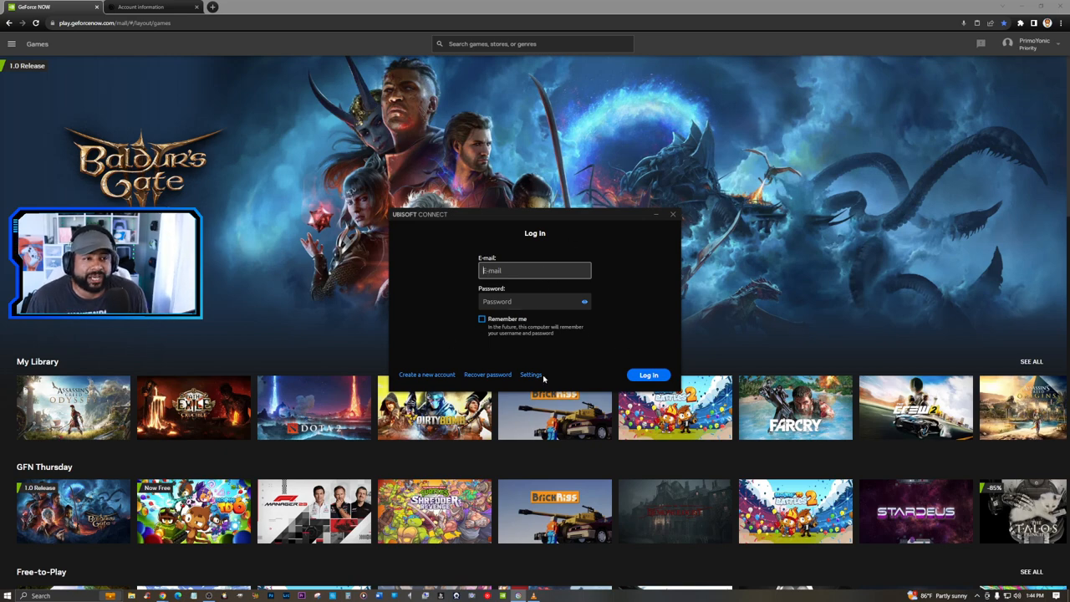
{"action": "mouse_move", "coordinate": [448, 343]}
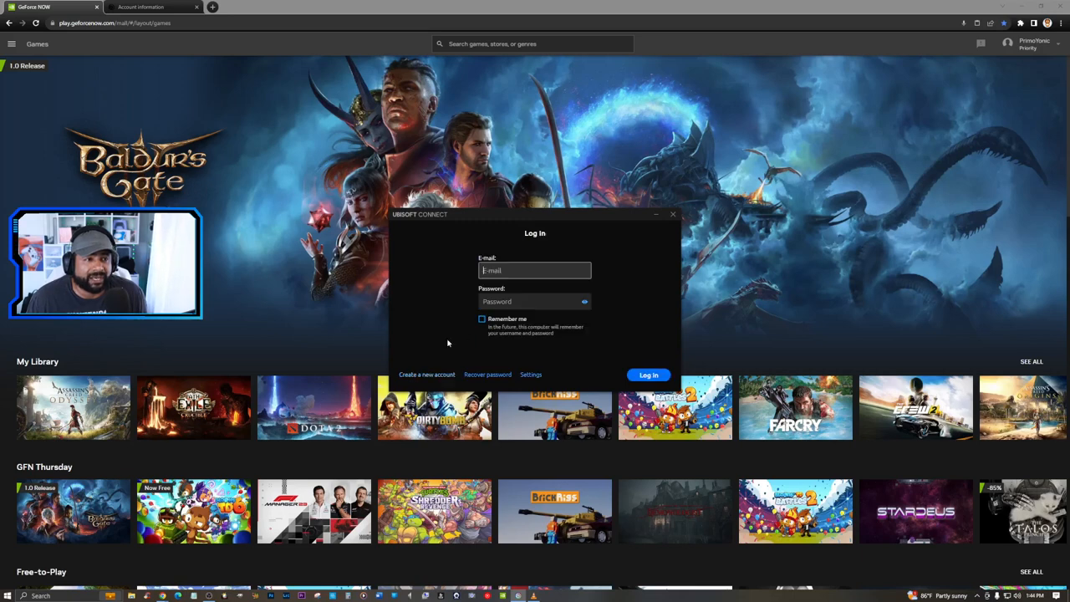
{"action": "mouse_move", "coordinate": [636, 328]}
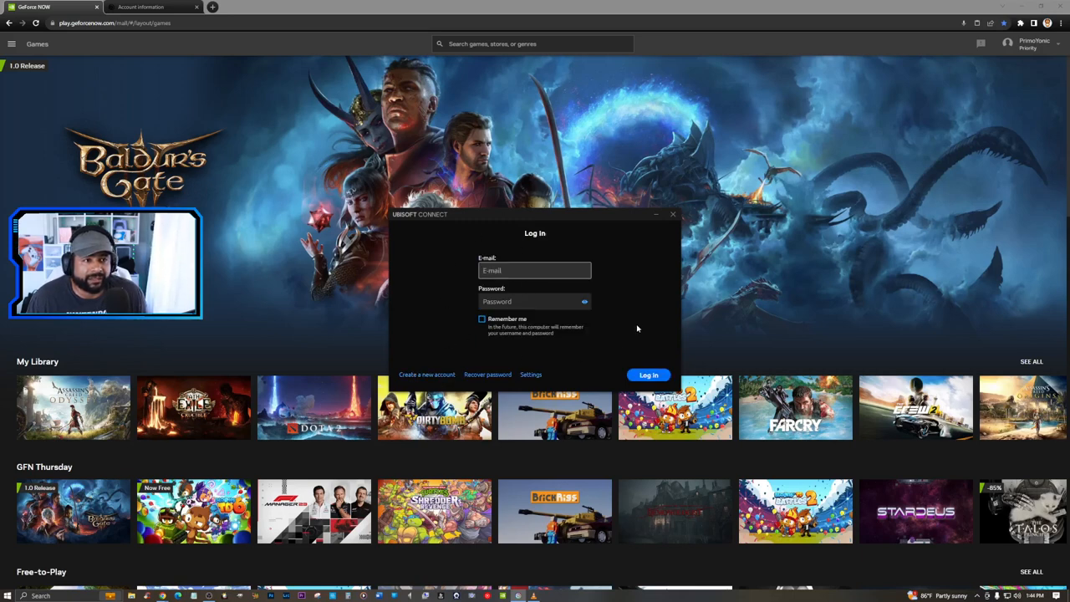
{"action": "left_click", "coordinate": [535, 270]}
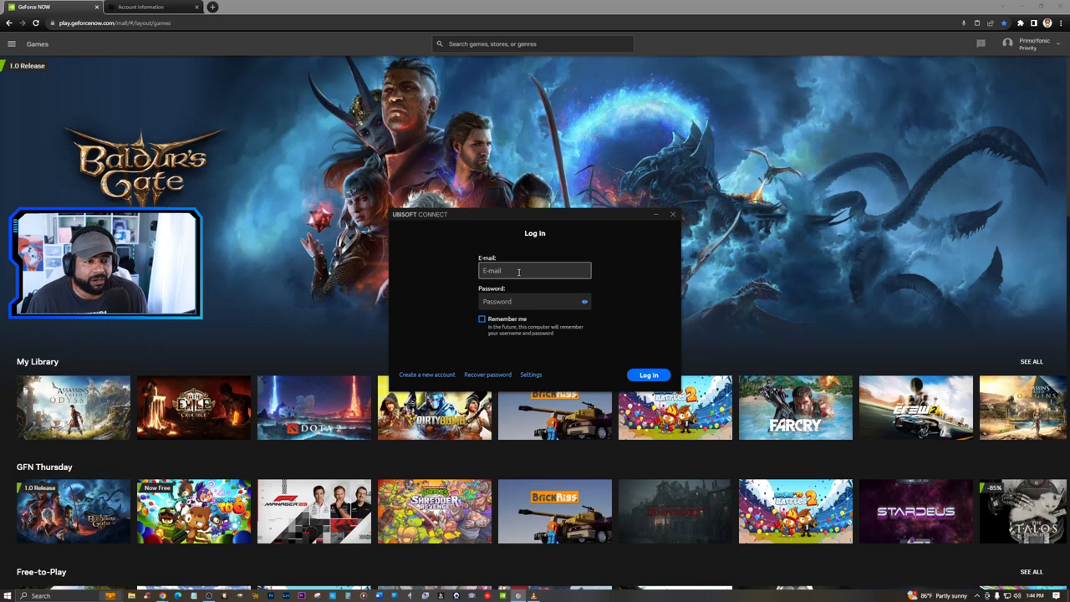
{"action": "left_click", "coordinate": [532, 375]}
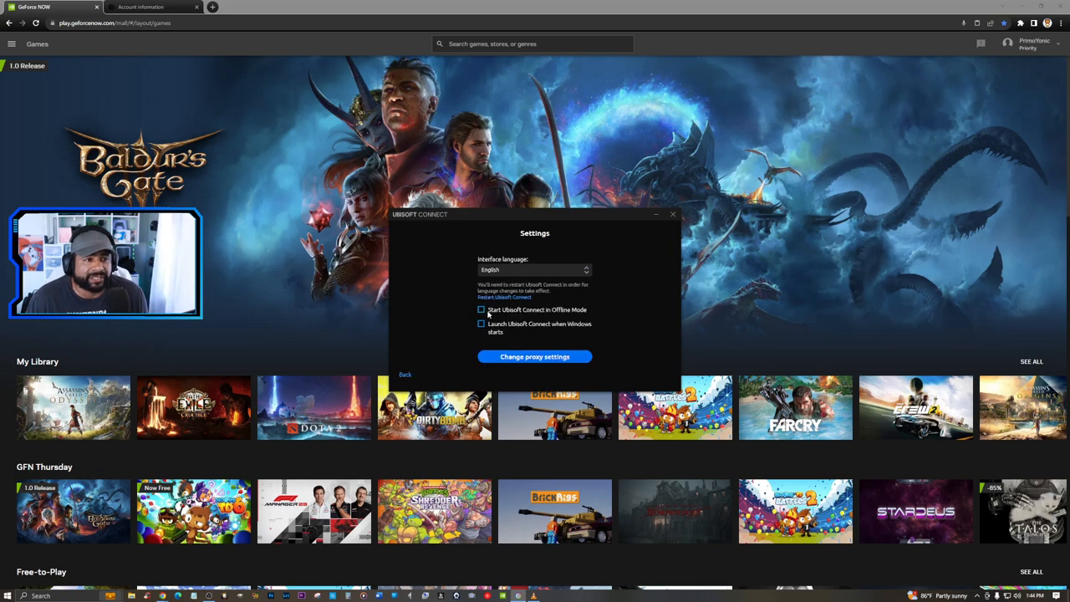
{"action": "left_click", "coordinate": [404, 375]}
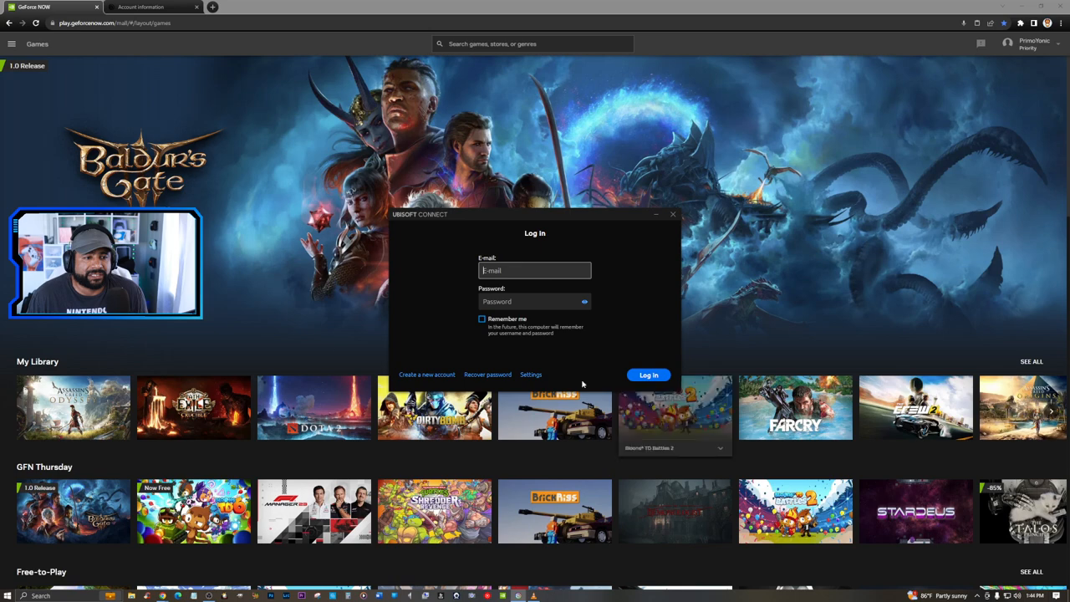
{"action": "mouse_move", "coordinate": [435, 294]}
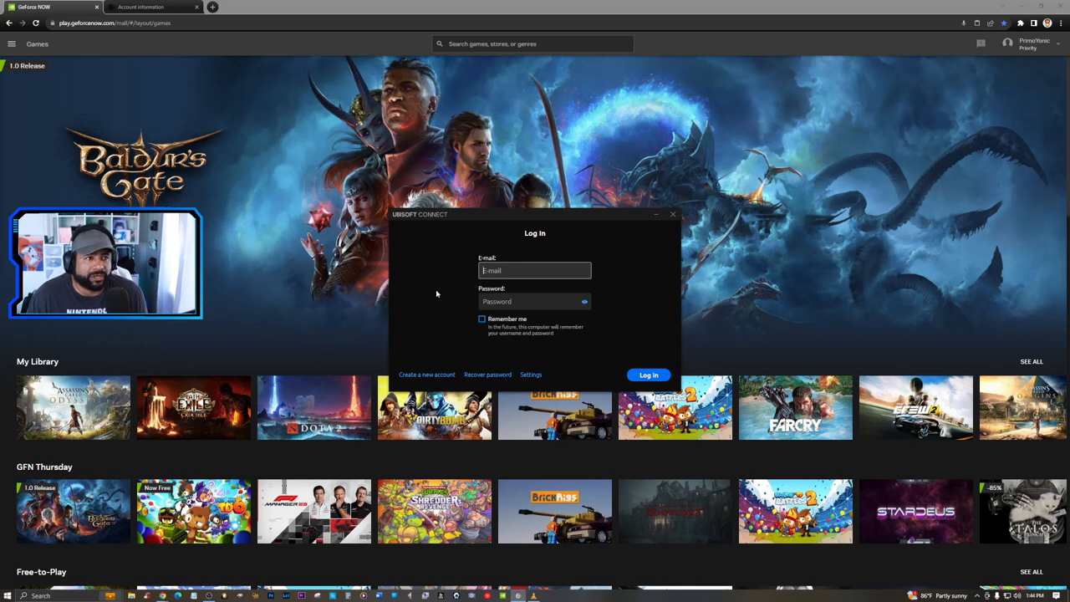
{"action": "mouse_move", "coordinate": [547, 234]}
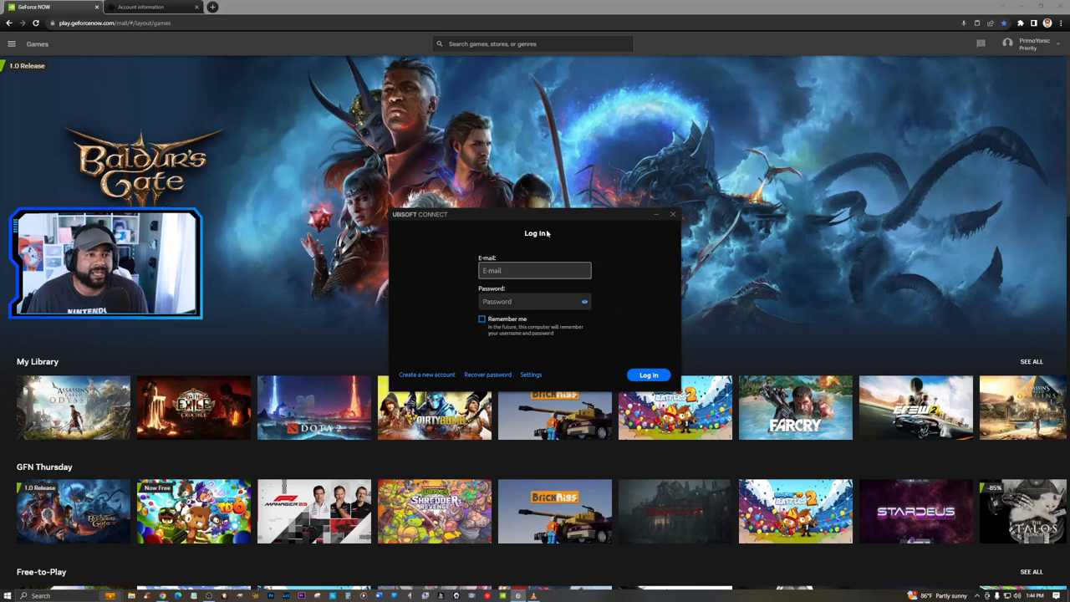
{"action": "mouse_move", "coordinate": [594, 252]}
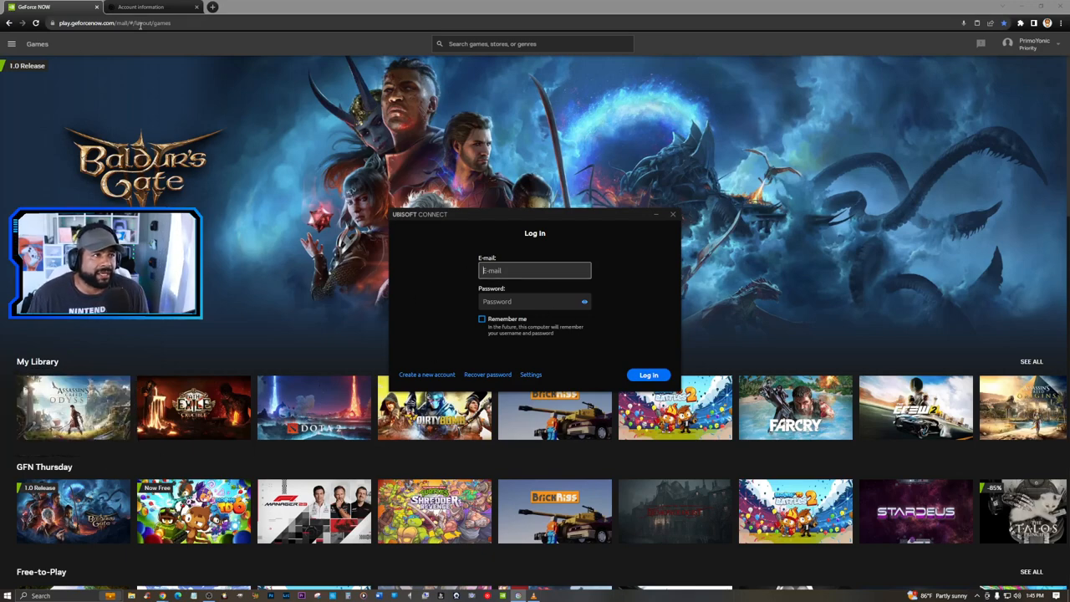
{"action": "left_click", "coordinate": [154, 7]}
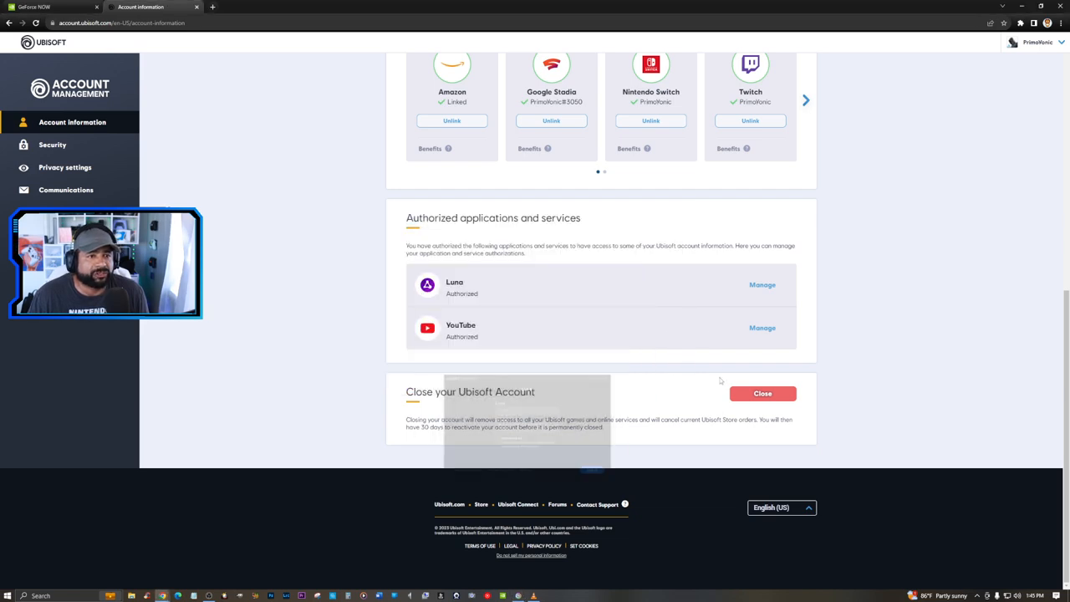
View GeForce NOW Connections, recheck Ubisoft Connect settings, and return to the GeForce NOW tab
{"action": "left_click", "coordinate": [53, 7]}
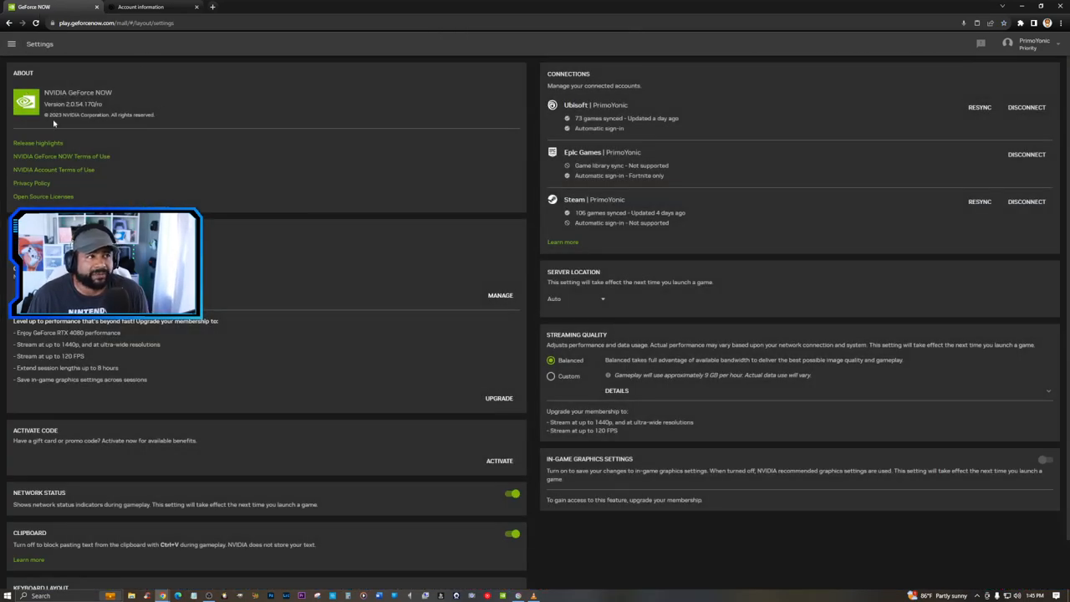
{"action": "mouse_move", "coordinate": [769, 194]}
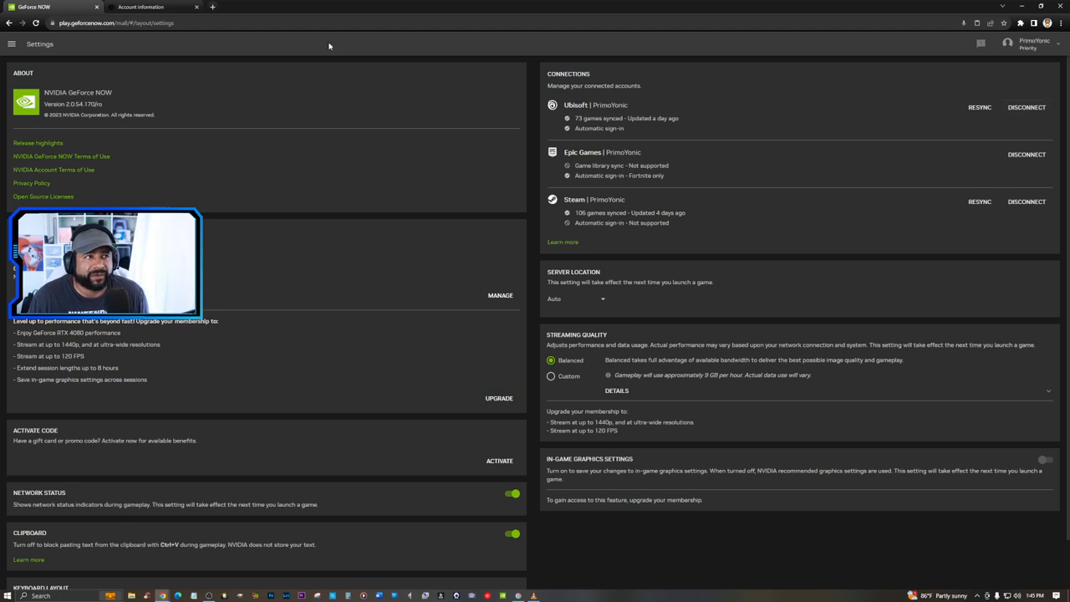
{"action": "left_click", "coordinate": [153, 7]}
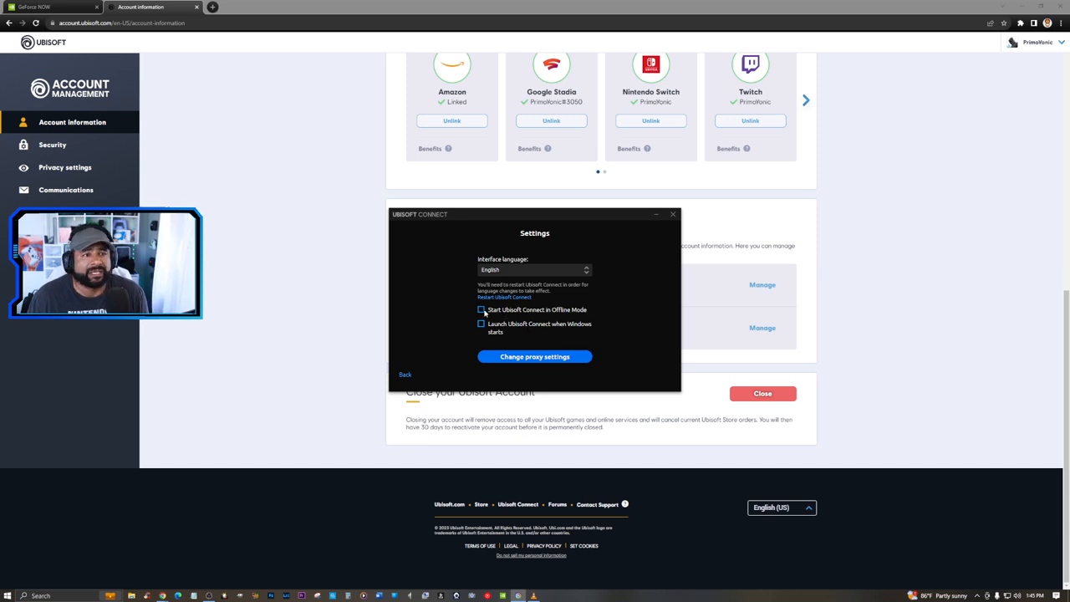
{"action": "left_click", "coordinate": [405, 374]}
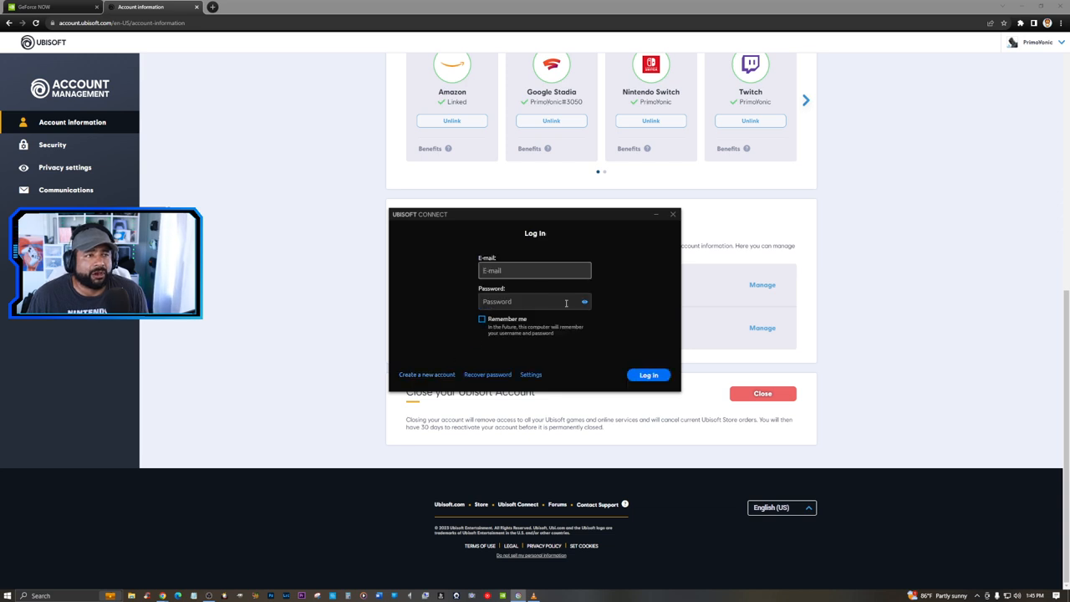
{"action": "left_click", "coordinate": [54, 7]}
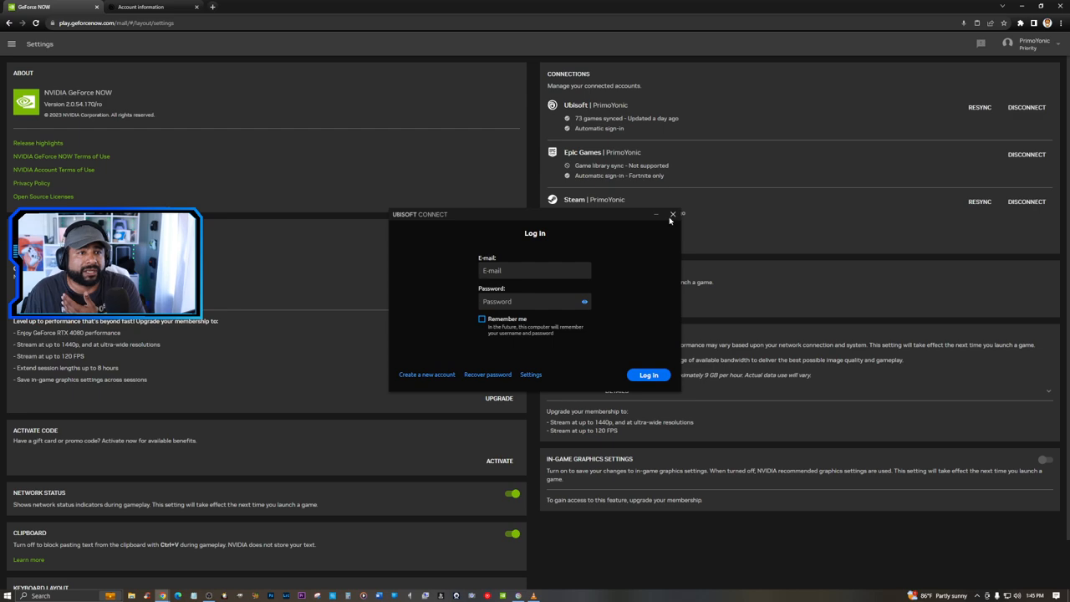
Close the Ubisoft Connect login window and go back to the games library
{"action": "left_click", "coordinate": [672, 214]}
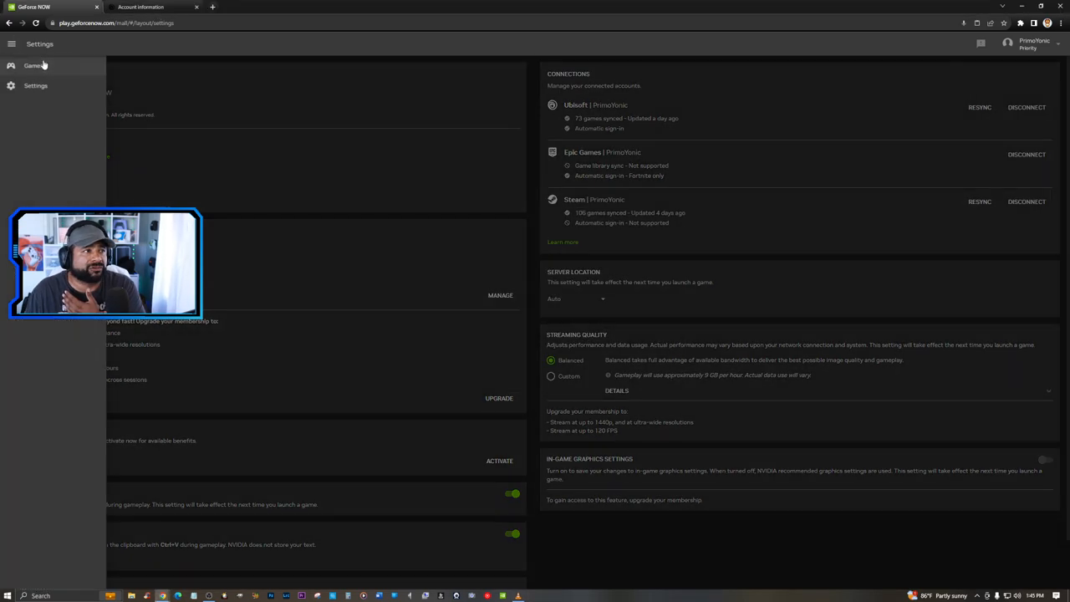
{"action": "left_click", "coordinate": [34, 67]}
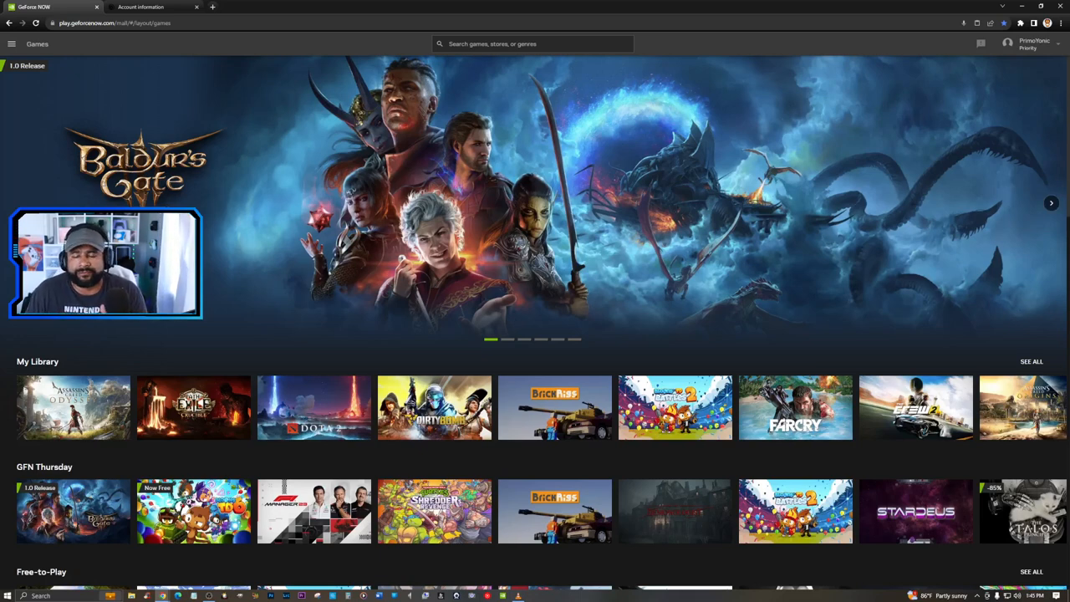
{"action": "mouse_move", "coordinate": [458, 284]}
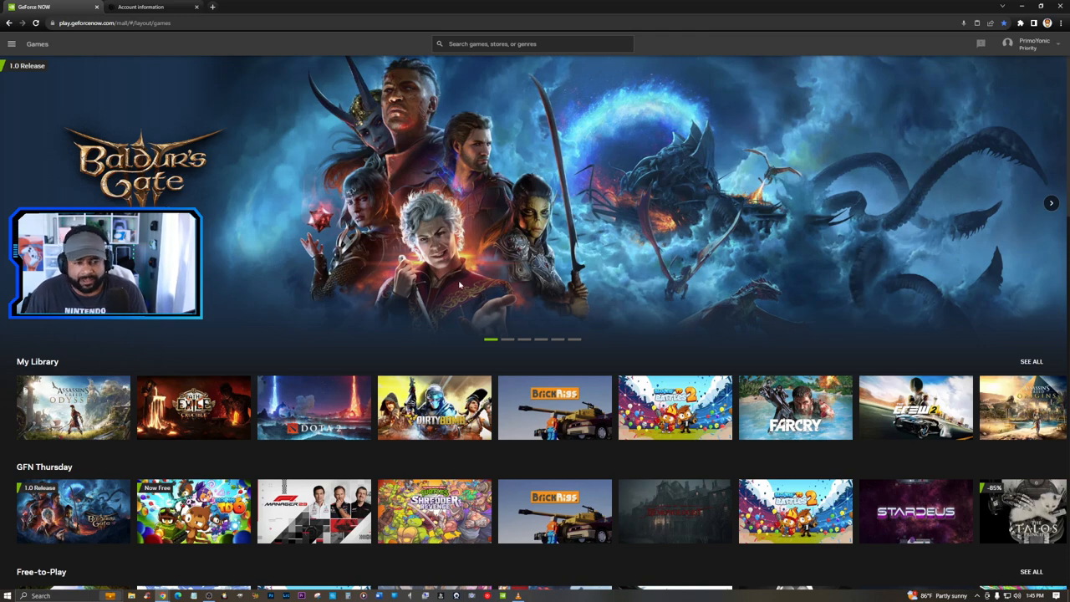